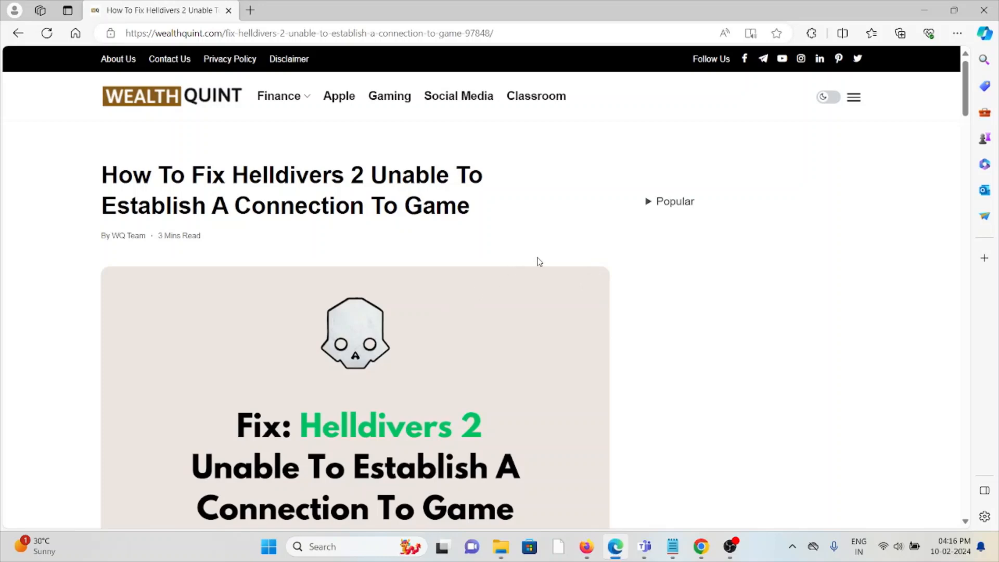
{"action": "mouse_move", "coordinate": [564, 246]}
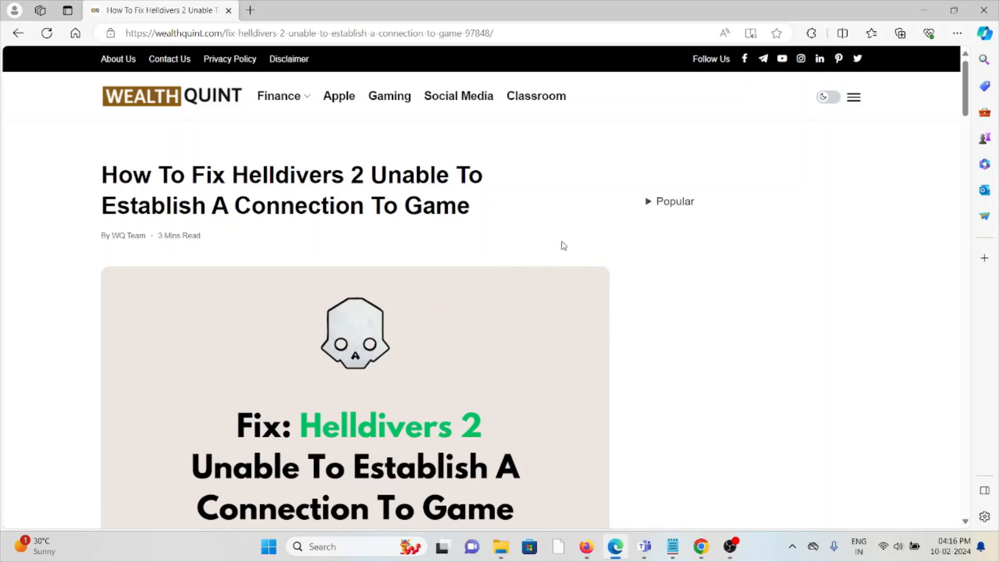
{"action": "scroll", "scroll_direction": "down", "scroll_amount": 3}
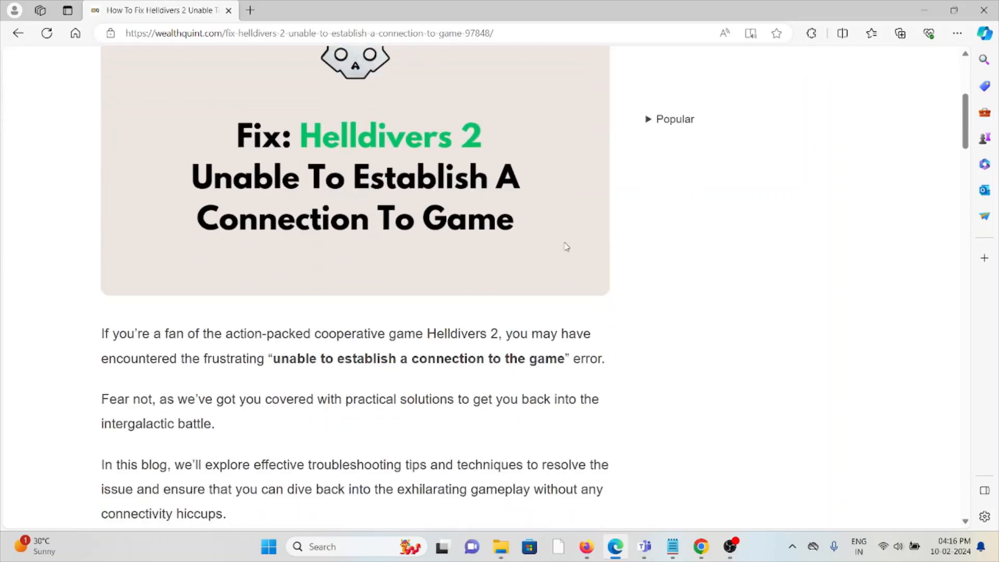
{"action": "scroll", "scroll_direction": "down", "scroll_amount": 3}
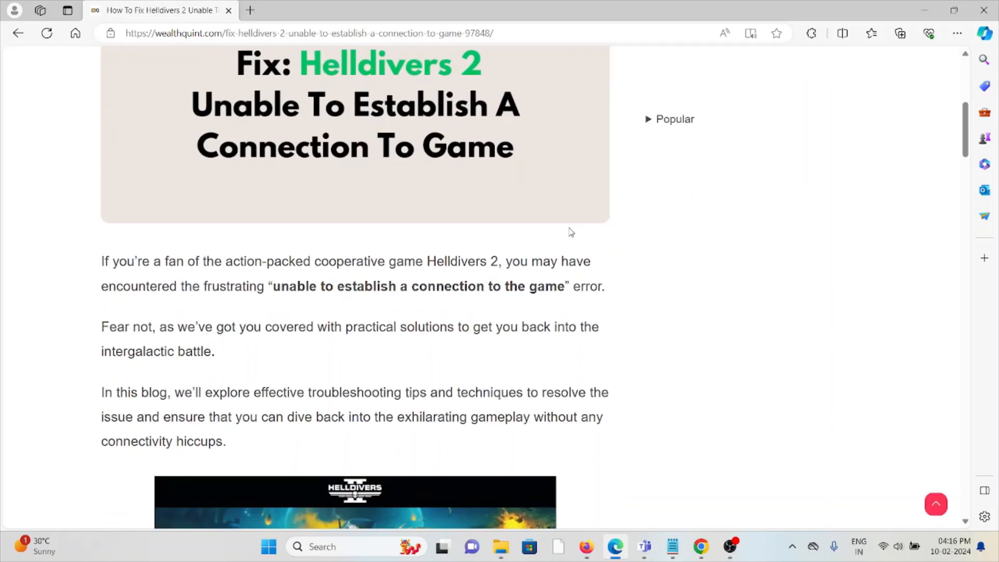
{"action": "mouse_move", "coordinate": [588, 214]}
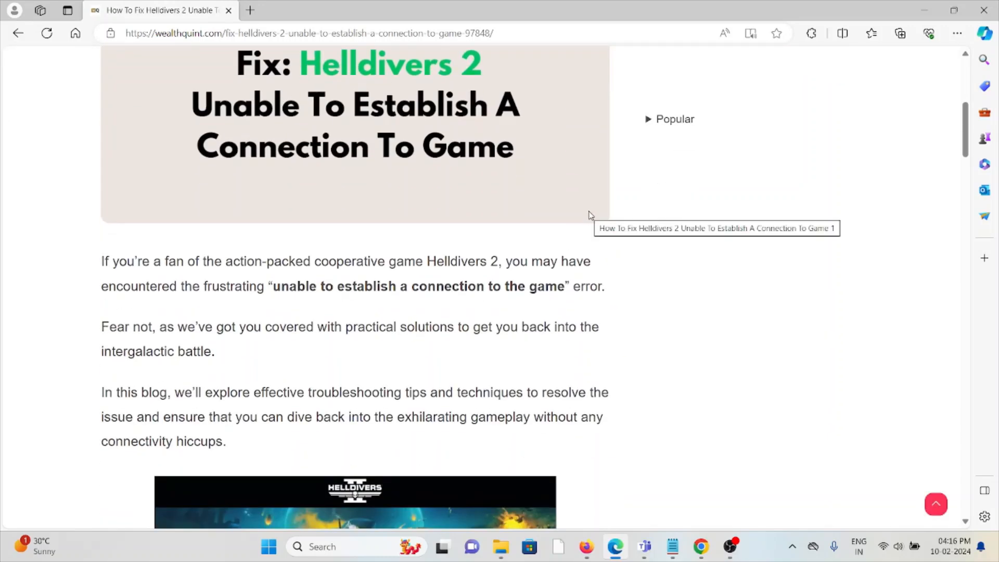
{"action": "mouse_move", "coordinate": [585, 226]}
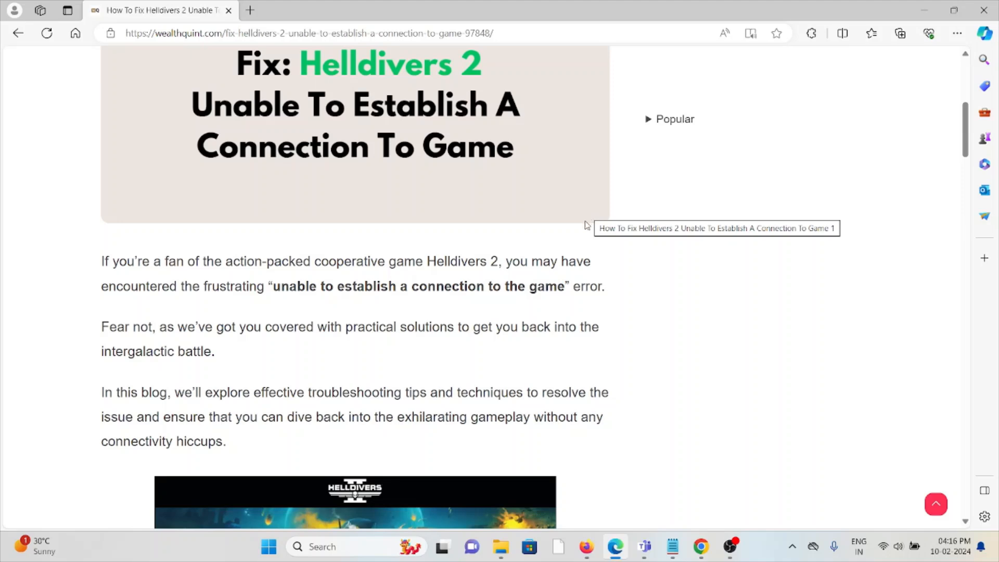
{"action": "mouse_move", "coordinate": [593, 242]}
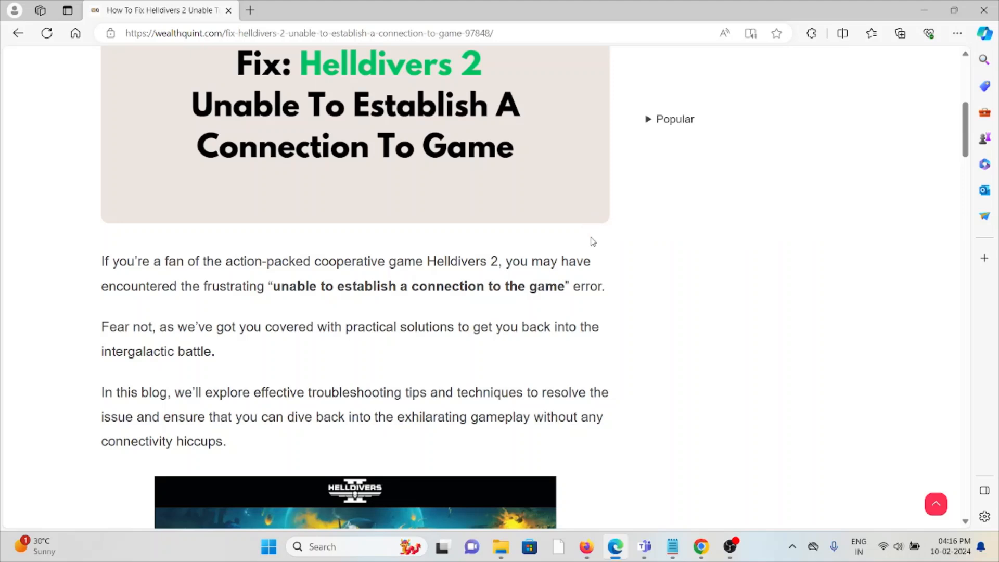
{"action": "mouse_move", "coordinate": [567, 222]}
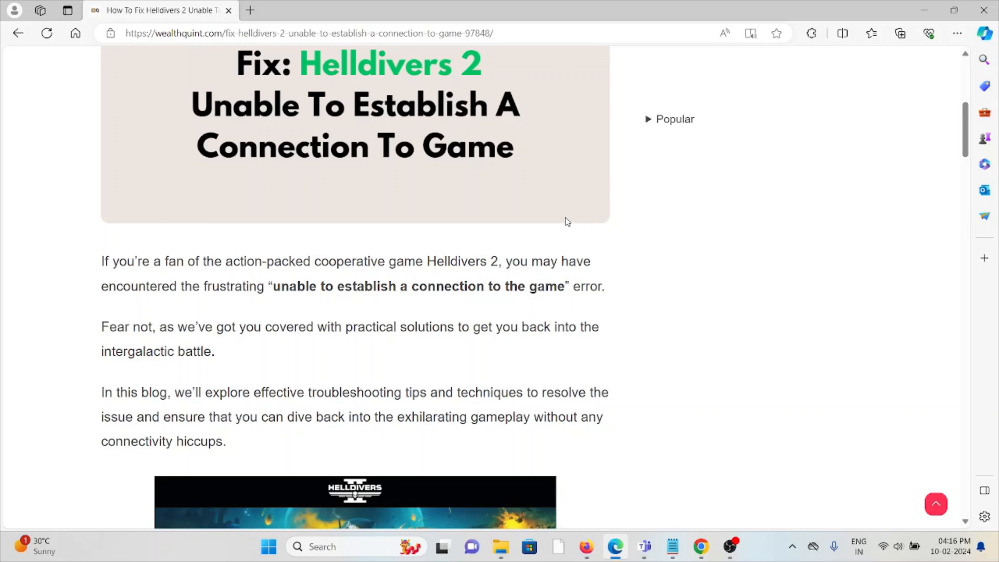
{"action": "scroll", "scroll_direction": "down", "scroll_amount": 3}
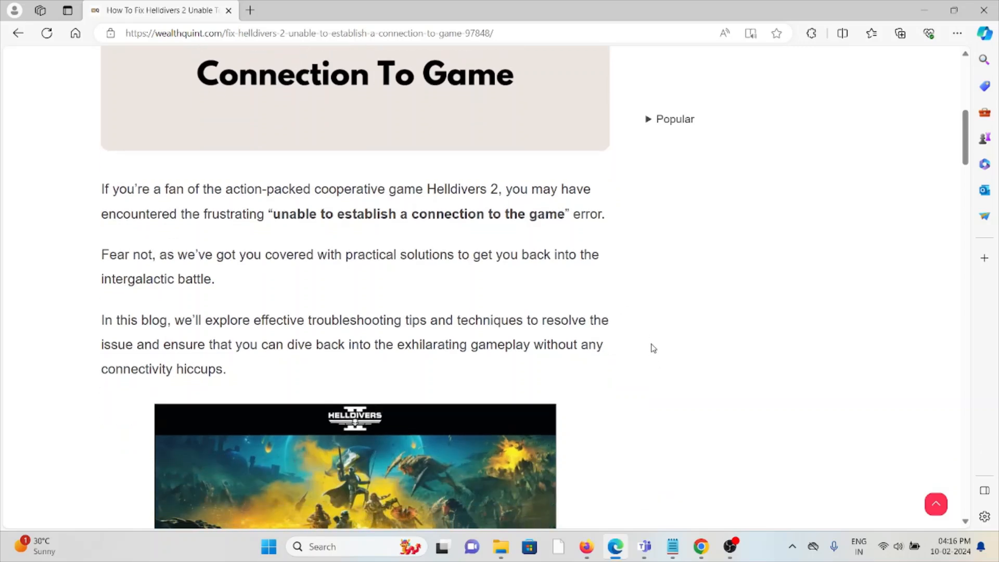
{"action": "scroll", "scroll_direction": "down", "scroll_amount": 3}
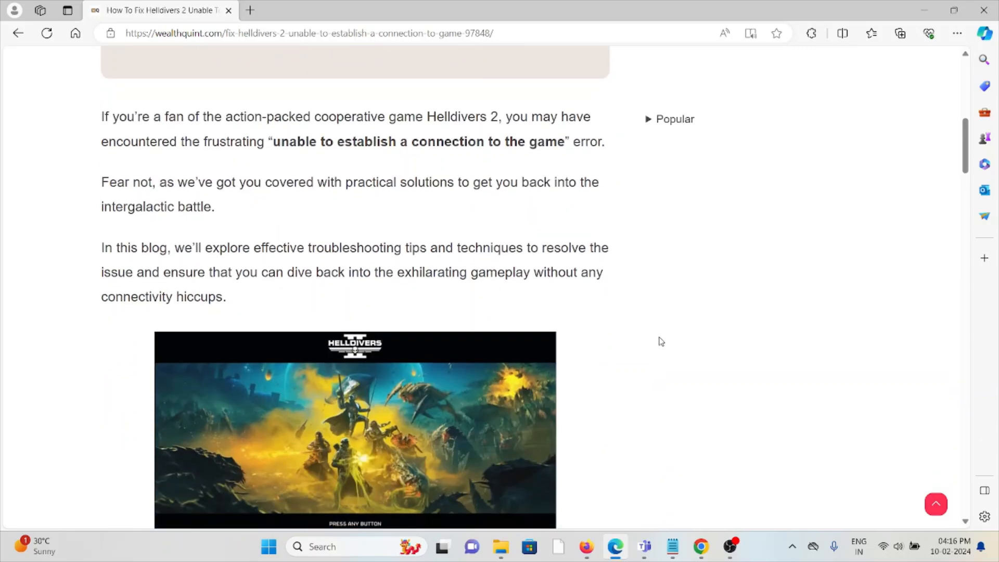
{"action": "mouse_move", "coordinate": [672, 340]}
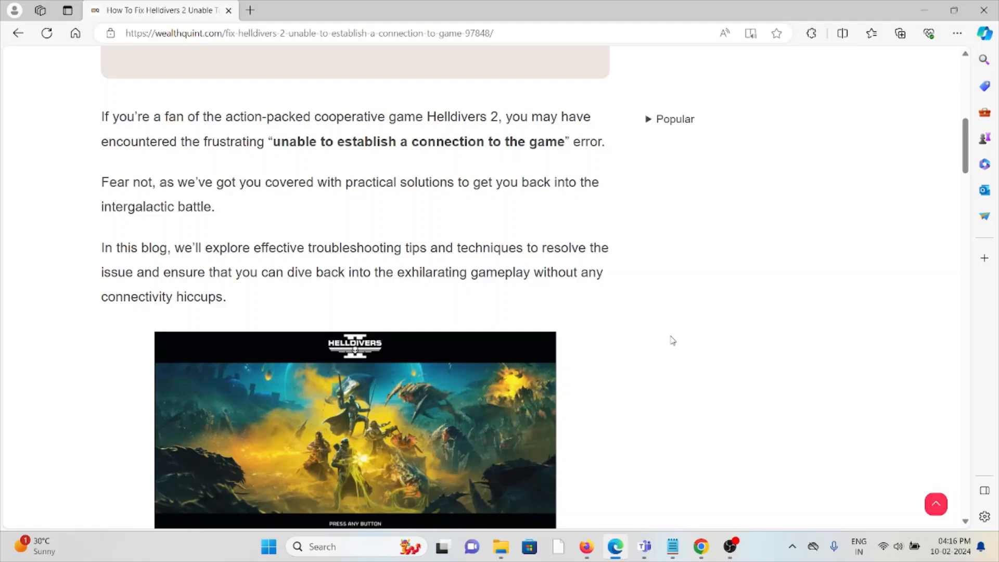
{"action": "scroll", "scroll_direction": "down", "scroll_amount": 3}
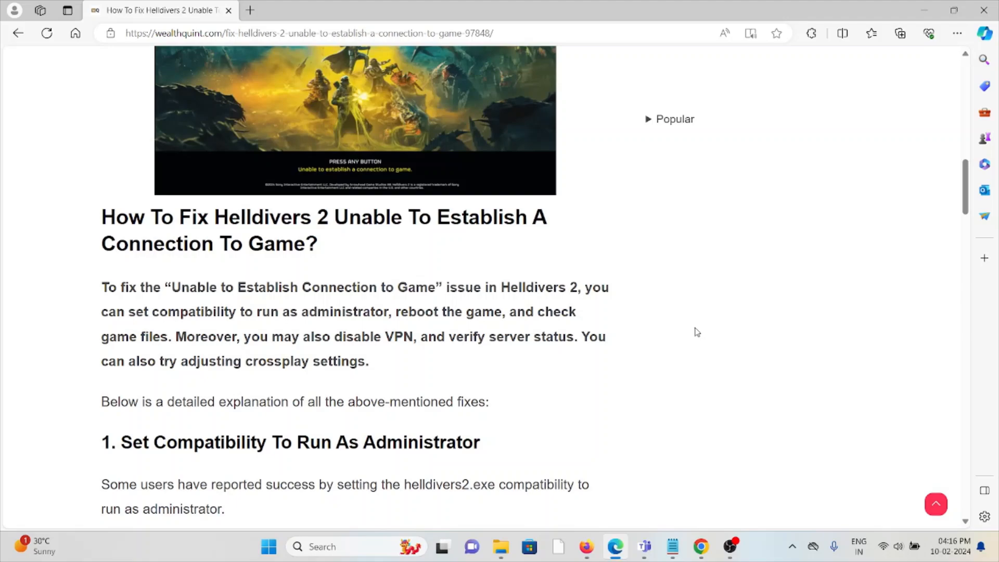
{"action": "mouse_move", "coordinate": [699, 330]}
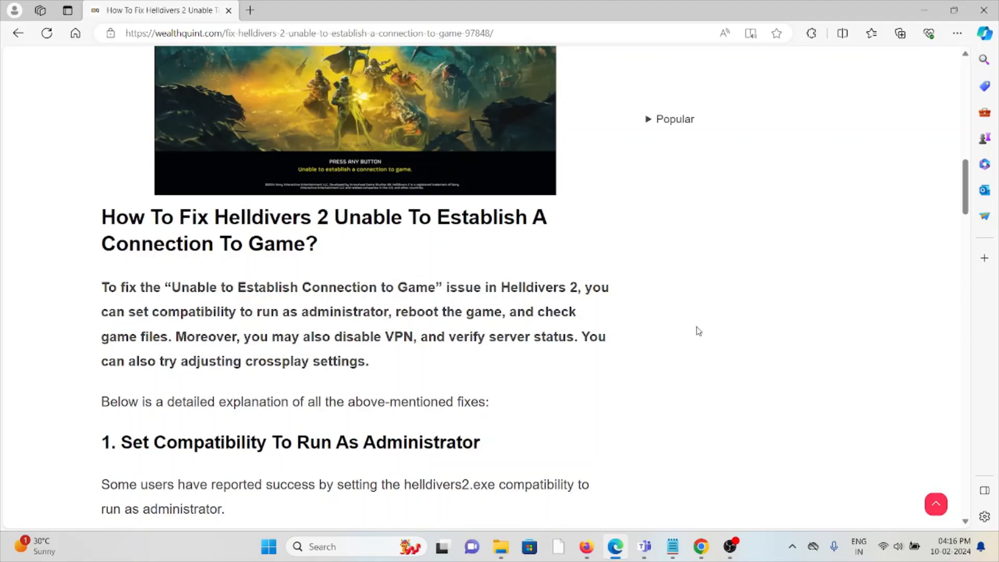
{"action": "scroll", "scroll_direction": "down", "scroll_amount": 3}
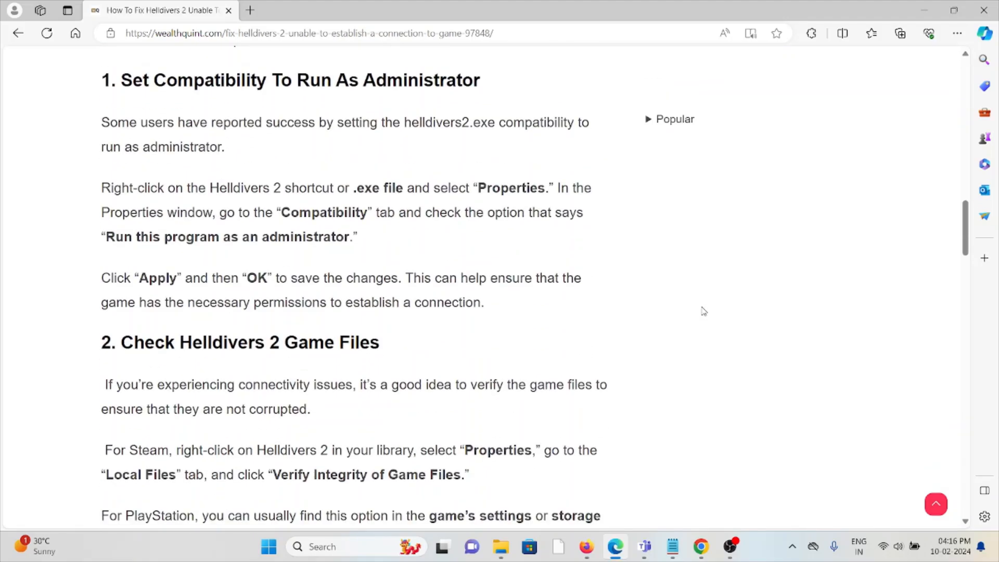
{"action": "mouse_move", "coordinate": [708, 313]}
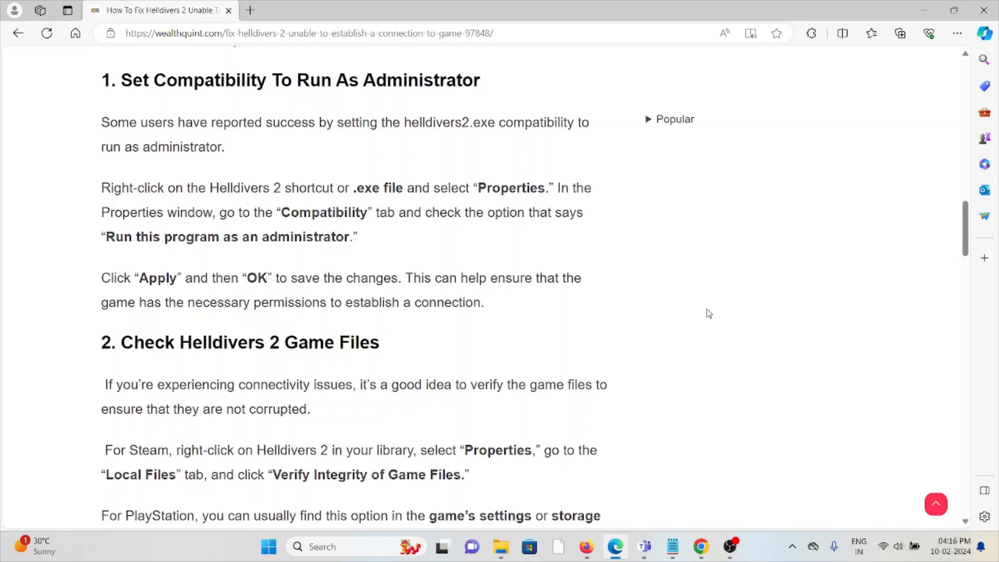
{"action": "mouse_move", "coordinate": [730, 311]}
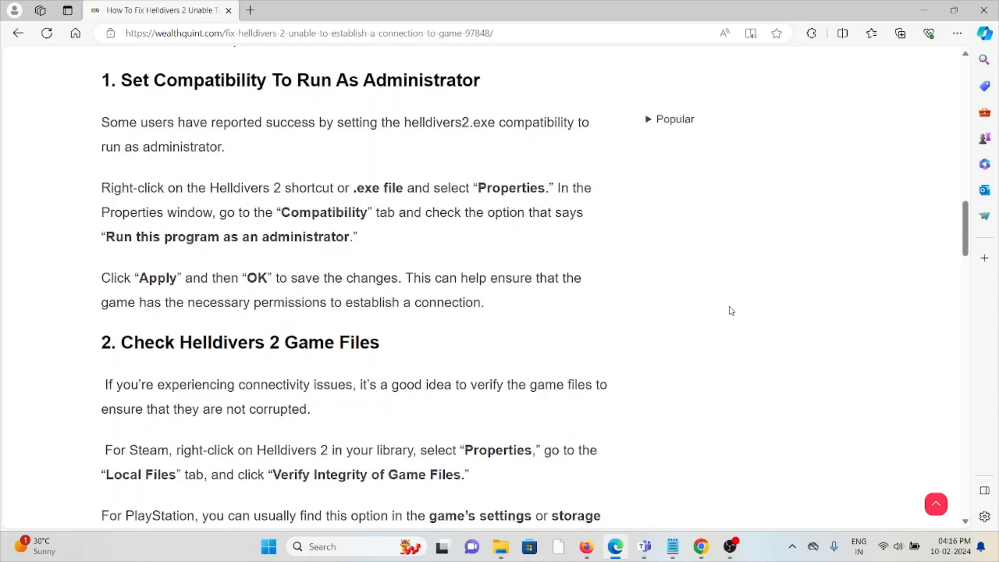
{"action": "mouse_move", "coordinate": [703, 306]}
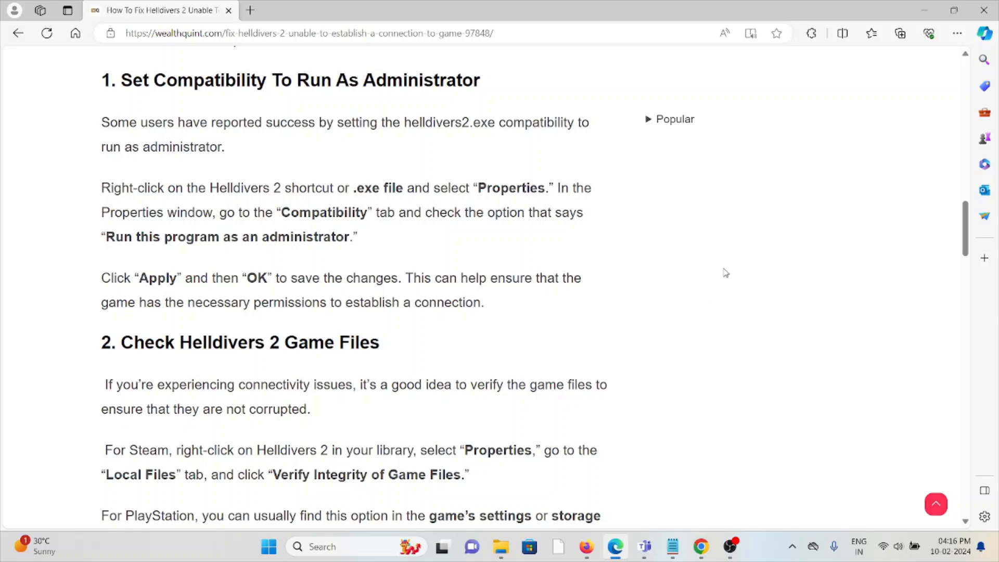
{"action": "mouse_move", "coordinate": [745, 244]}
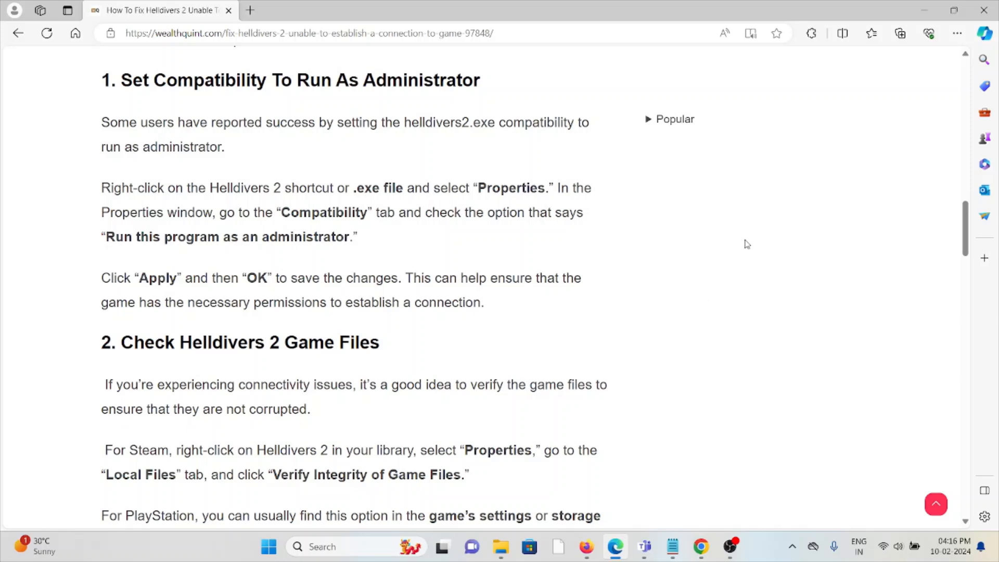
{"action": "mouse_move", "coordinate": [740, 241]}
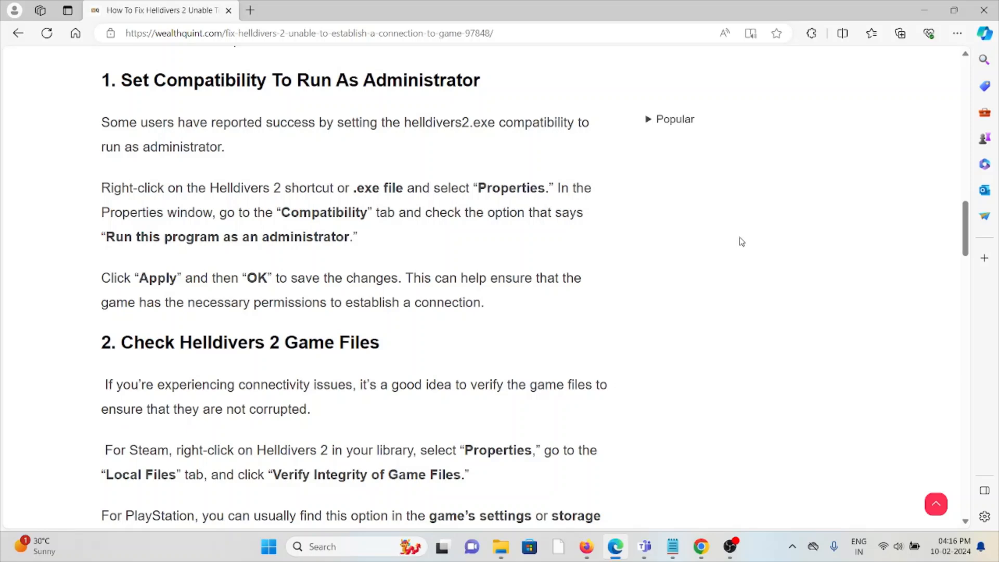
{"action": "mouse_move", "coordinate": [739, 247]}
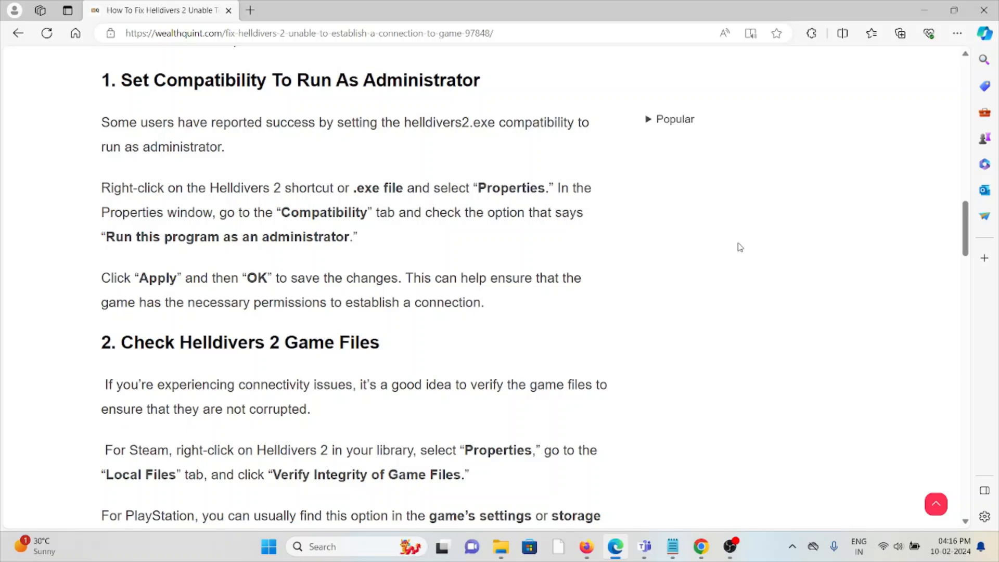
{"action": "mouse_move", "coordinate": [754, 227]}
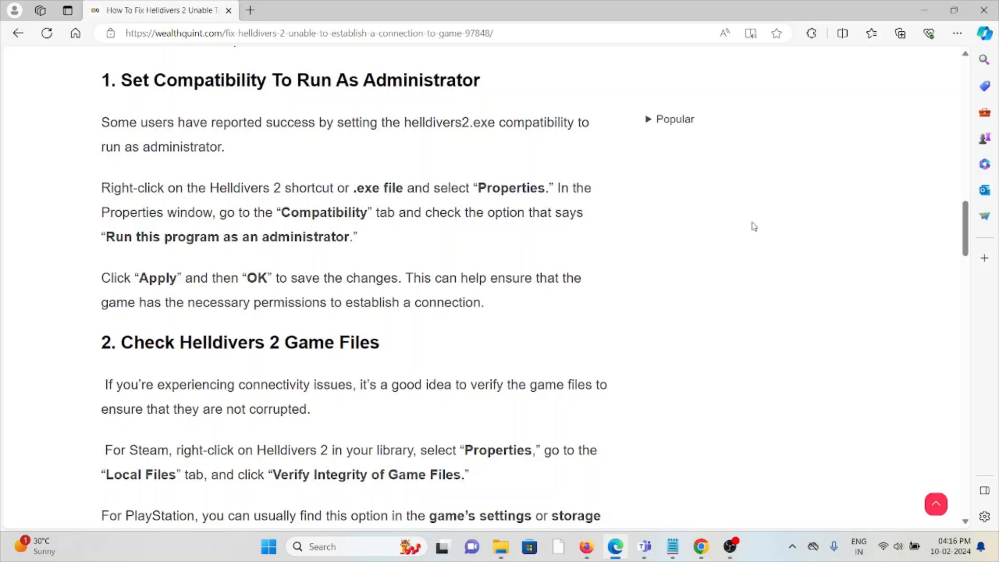
{"action": "mouse_move", "coordinate": [759, 232]}
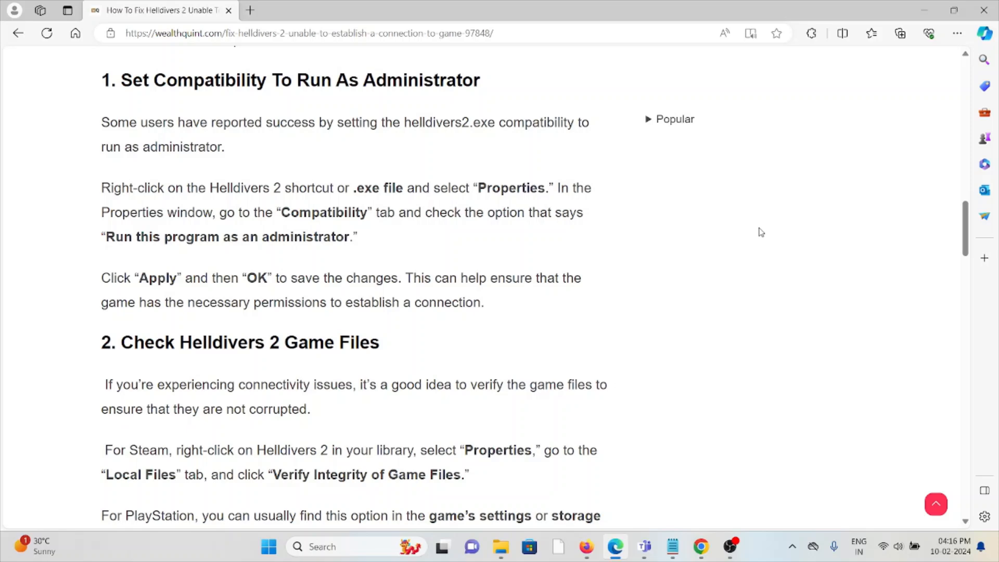
{"action": "mouse_move", "coordinate": [775, 228]}
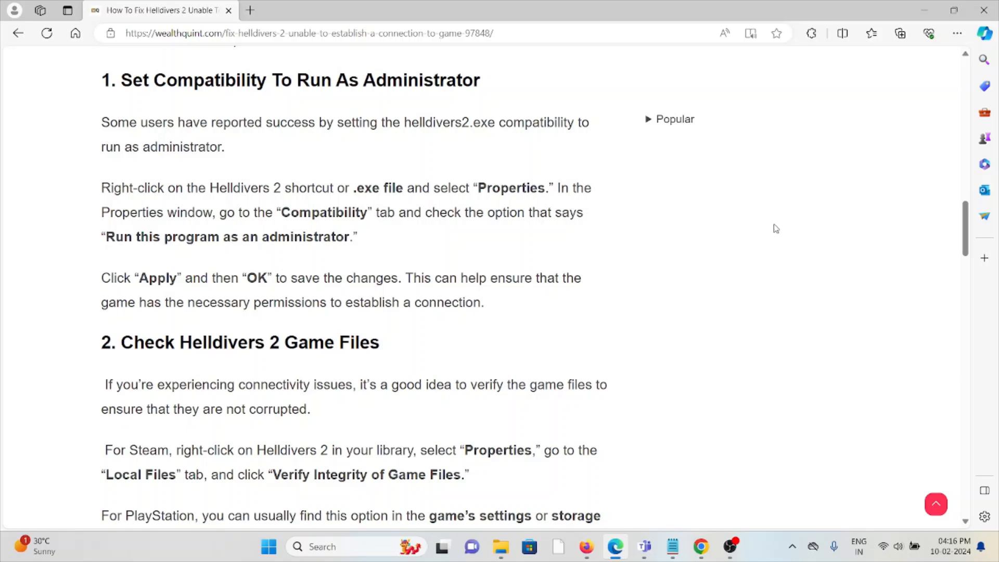
{"action": "mouse_move", "coordinate": [764, 221]}
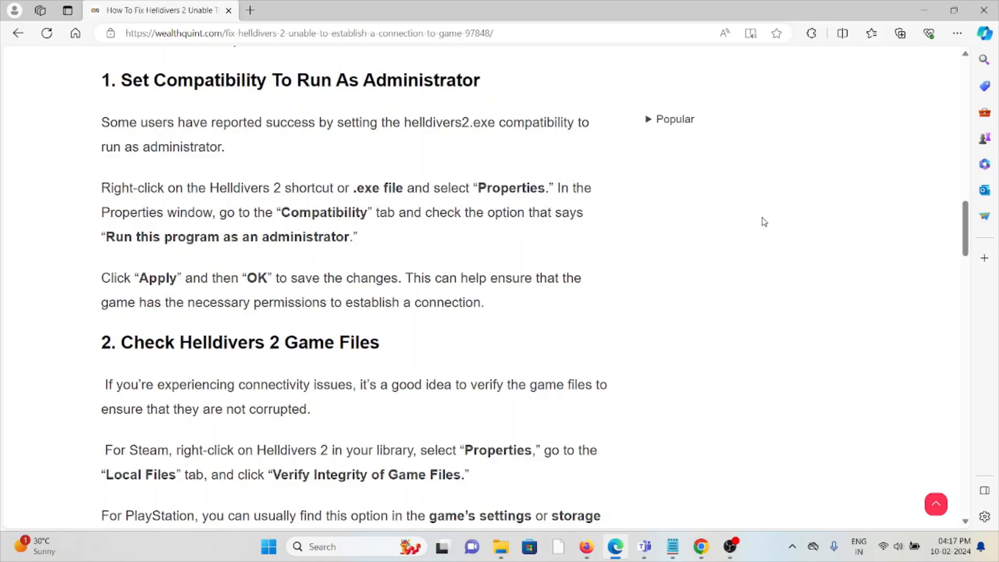
{"action": "mouse_move", "coordinate": [752, 227]}
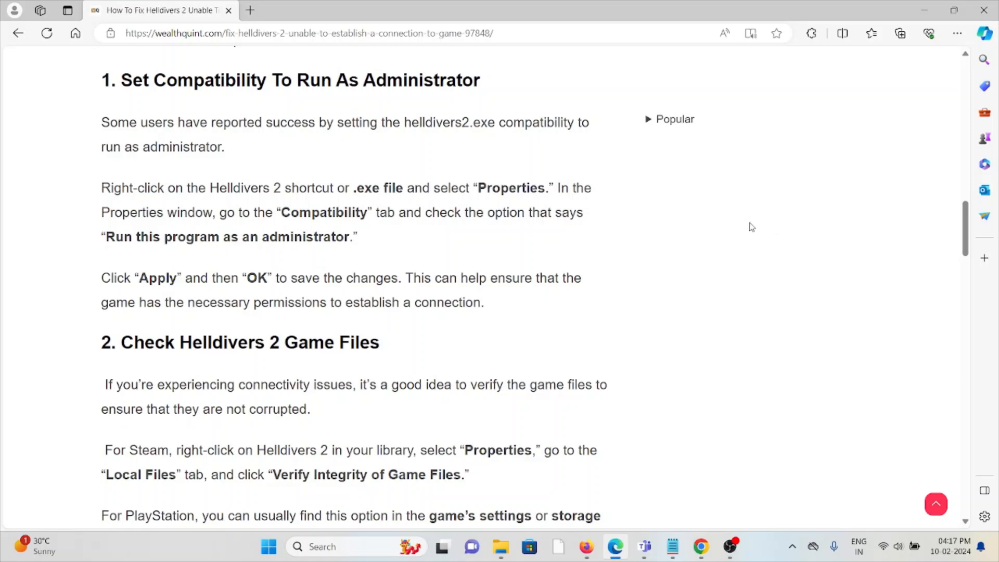
{"action": "mouse_move", "coordinate": [779, 206]}
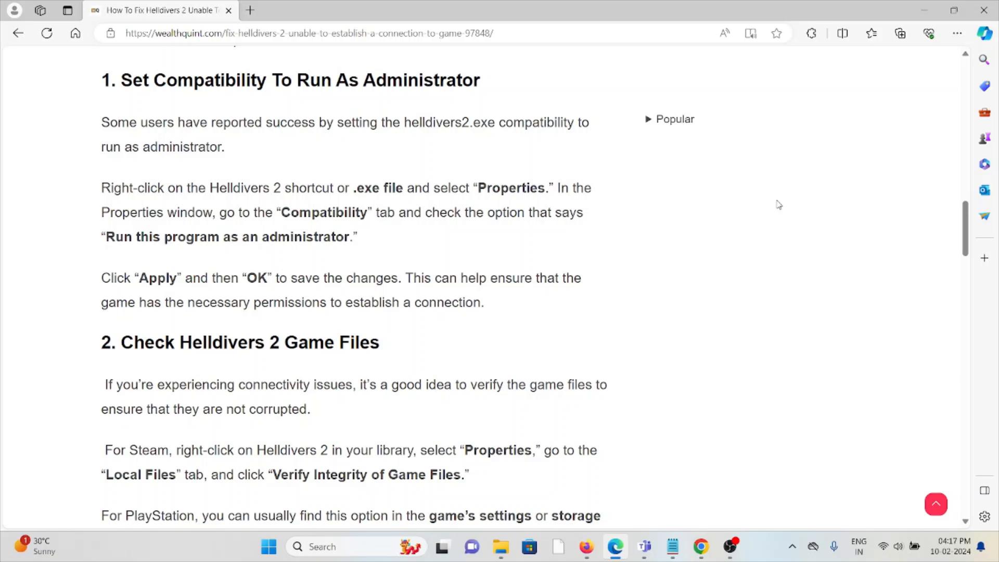
{"action": "mouse_move", "coordinate": [718, 255]}
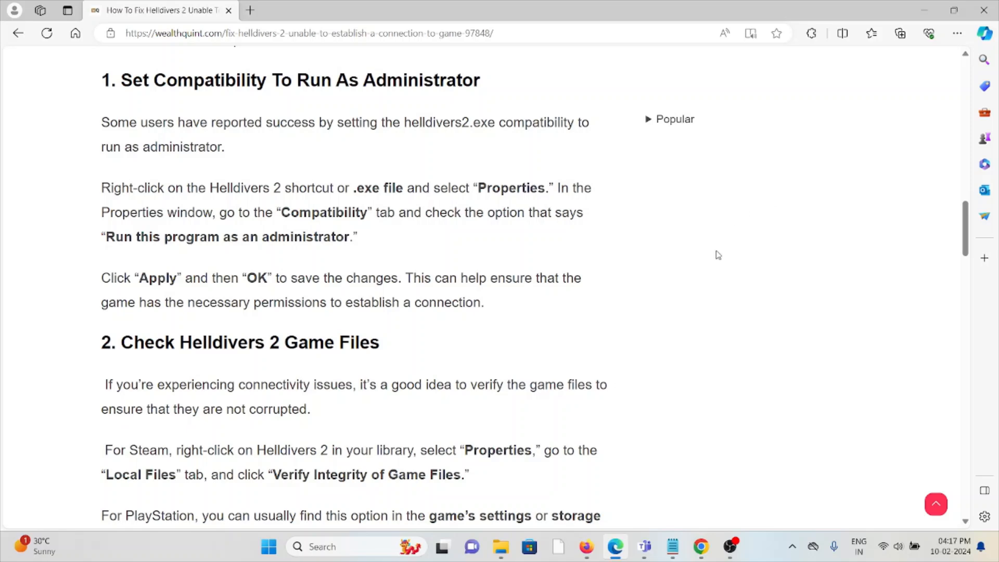
{"action": "mouse_move", "coordinate": [745, 213]}
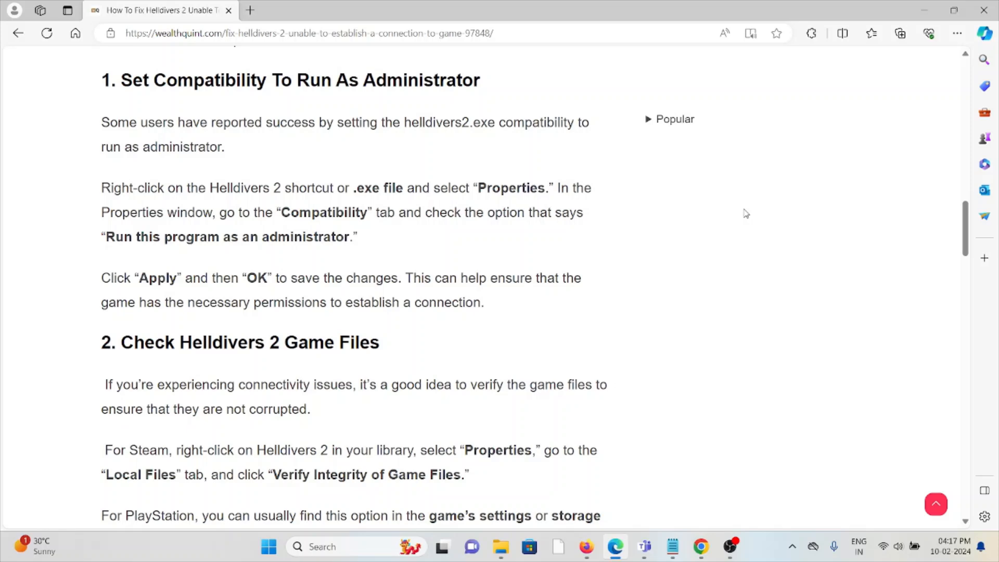
{"action": "scroll", "scroll_direction": "down", "scroll_amount": 3}
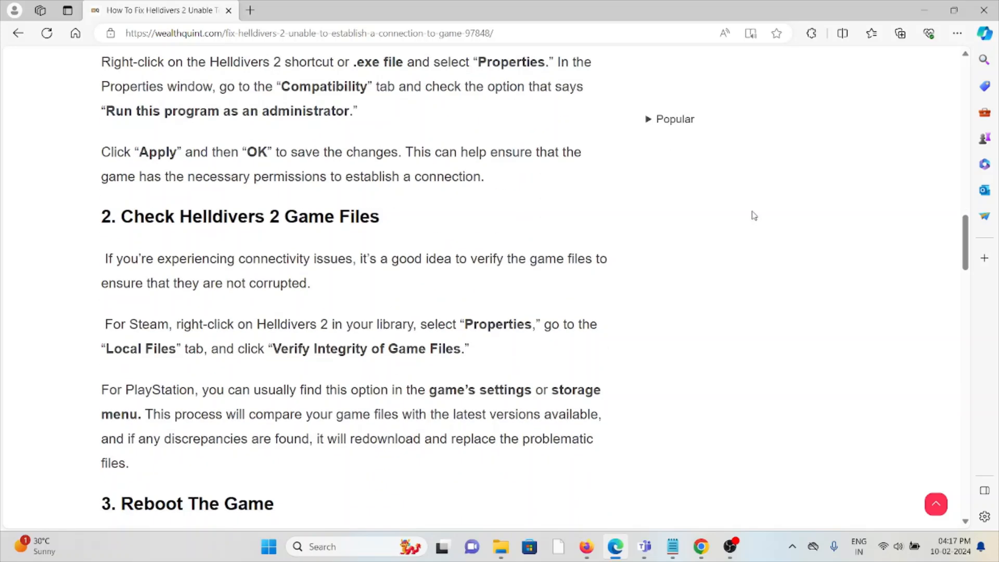
{"action": "scroll", "scroll_direction": "down", "scroll_amount": 3}
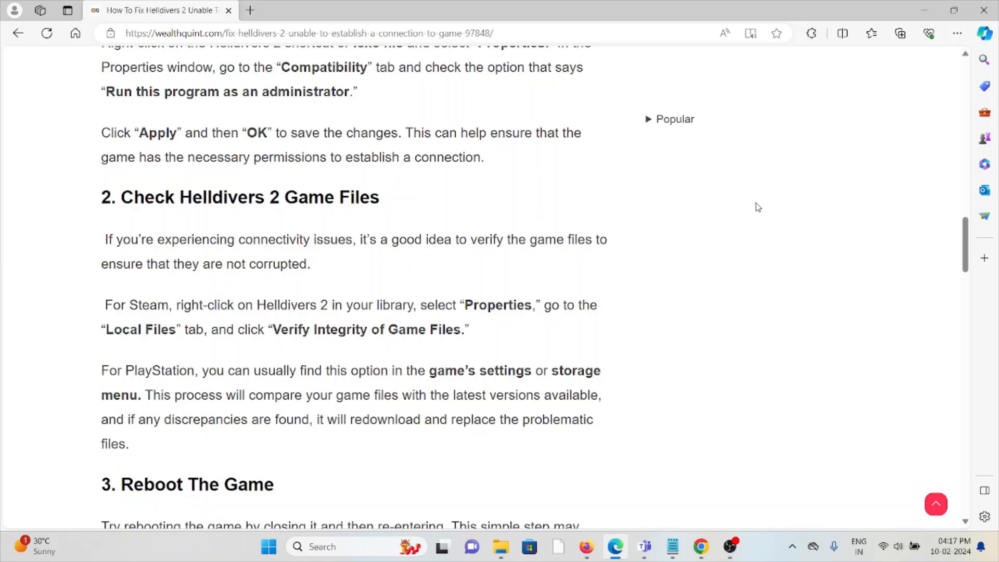
{"action": "mouse_move", "coordinate": [817, 193]}
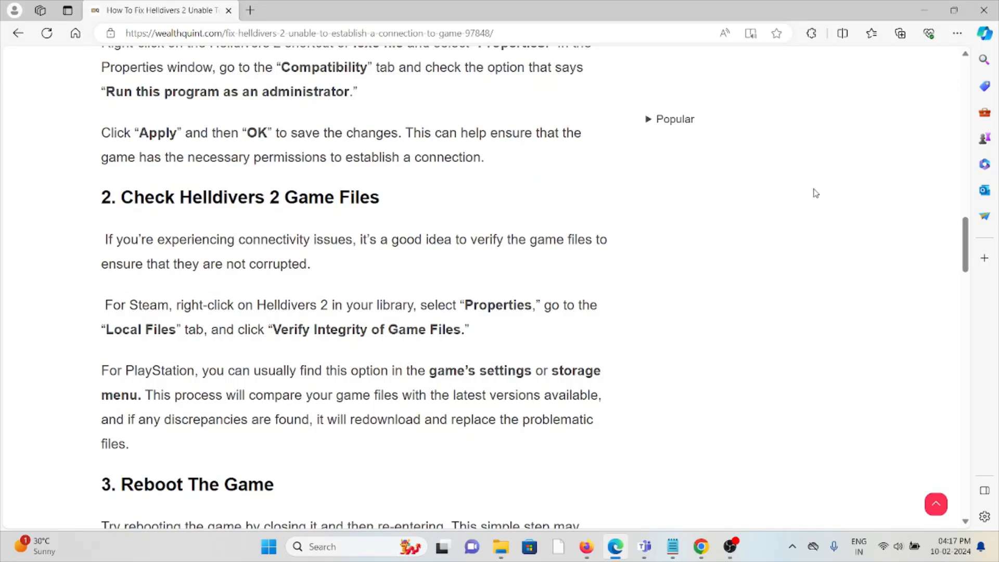
{"action": "mouse_move", "coordinate": [825, 192]}
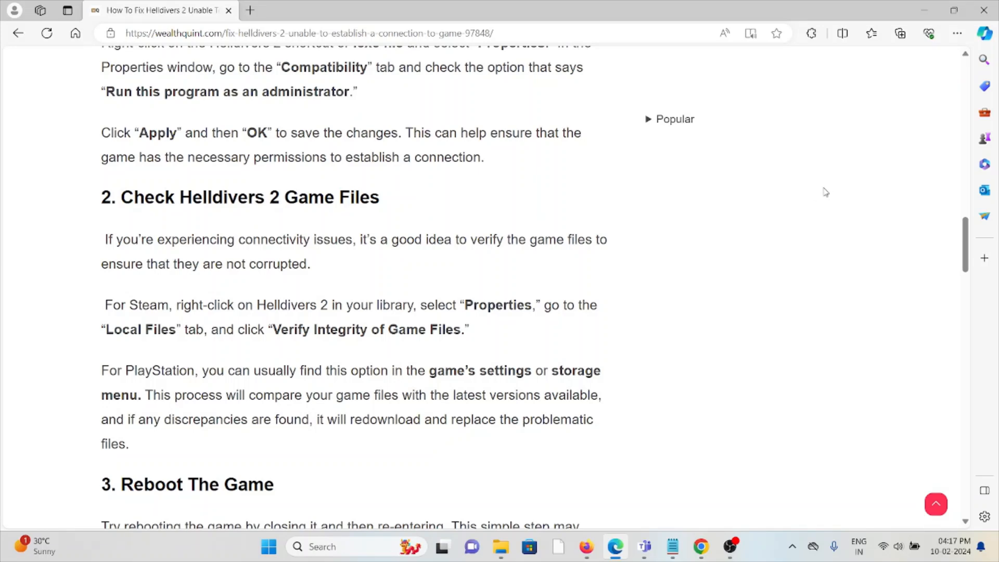
{"action": "mouse_move", "coordinate": [845, 189]}
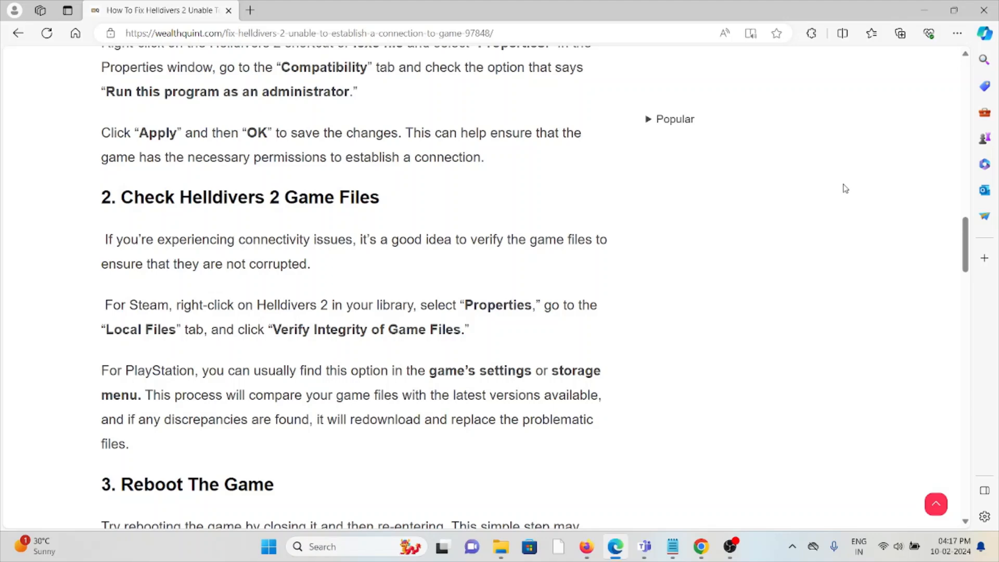
{"action": "mouse_move", "coordinate": [847, 187]}
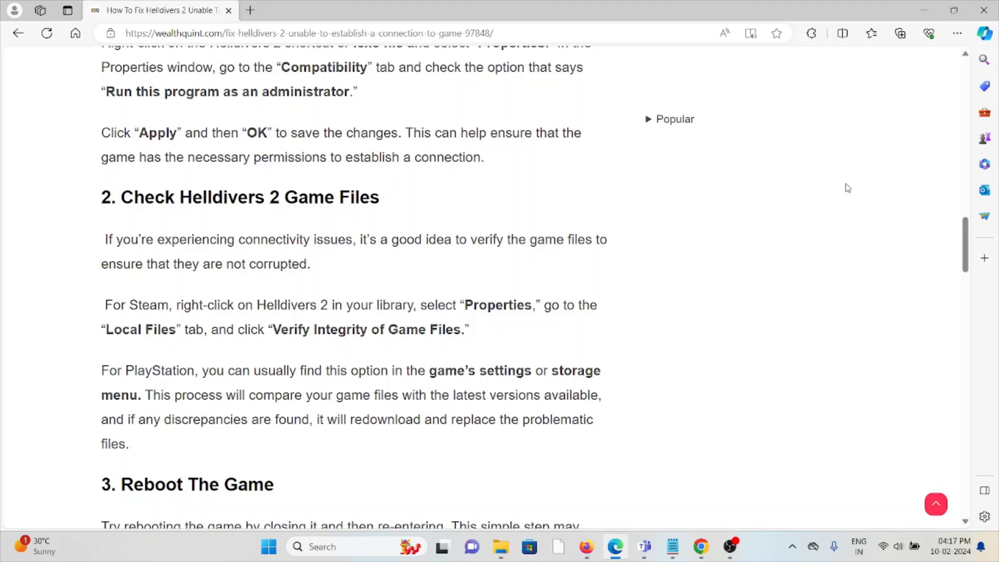
{"action": "mouse_move", "coordinate": [858, 190]}
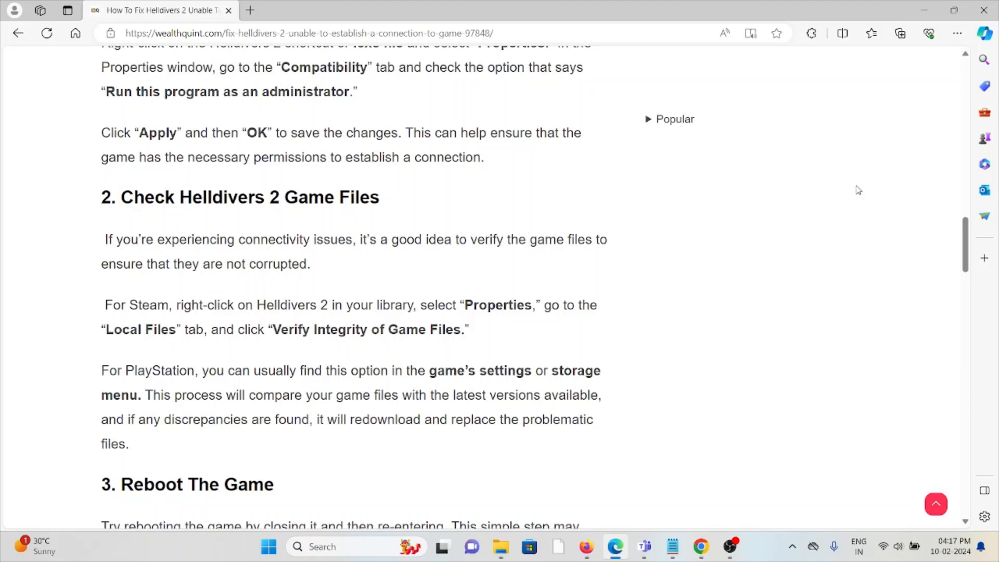
{"action": "mouse_move", "coordinate": [746, 250]}
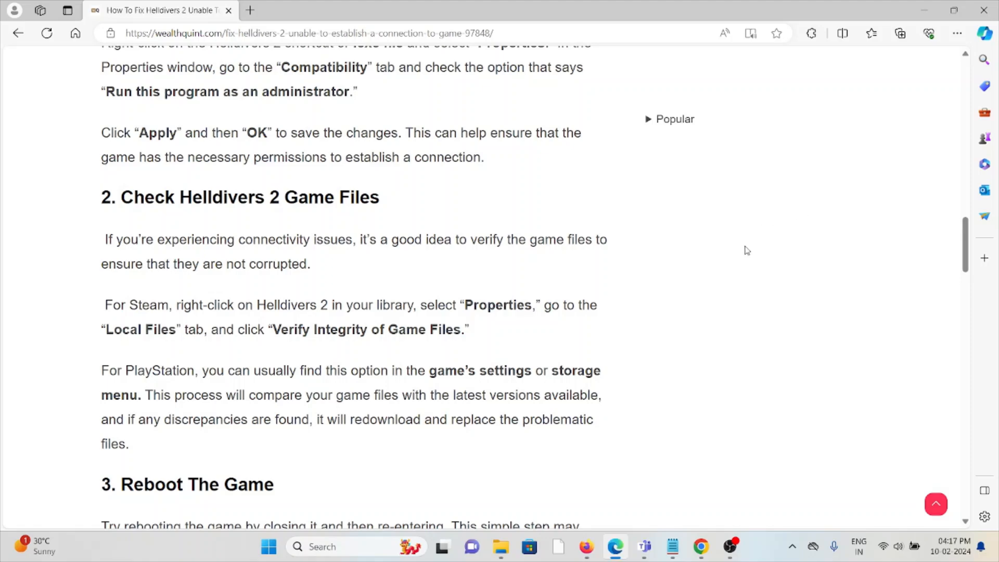
{"action": "scroll", "scroll_direction": "down", "scroll_amount": 3}
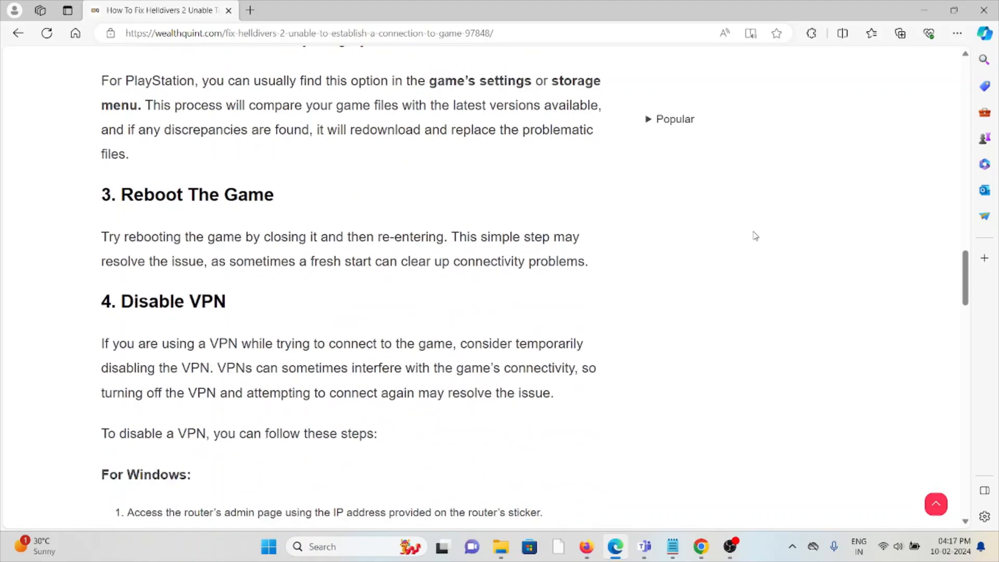
{"action": "mouse_move", "coordinate": [771, 232]}
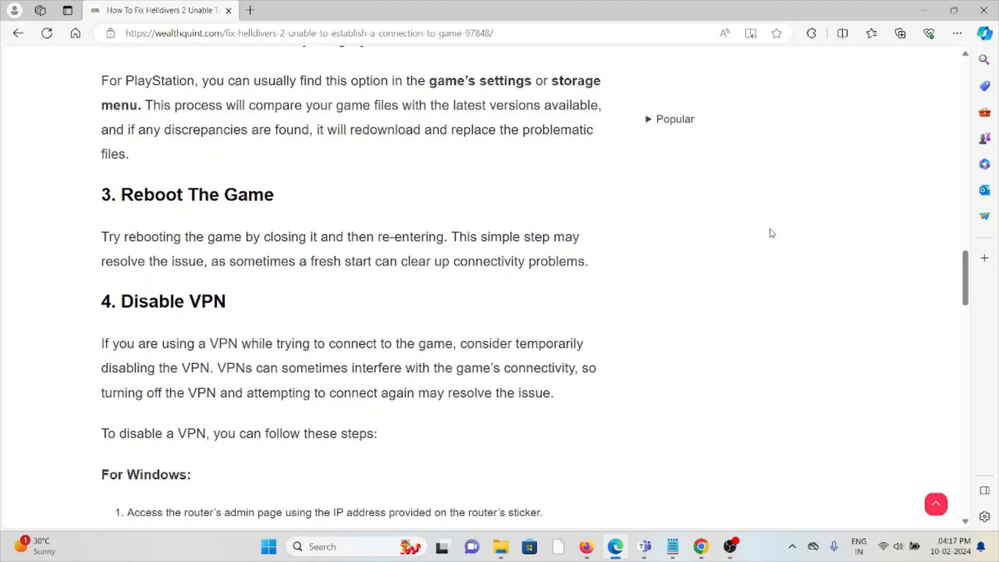
{"action": "mouse_move", "coordinate": [806, 231]}
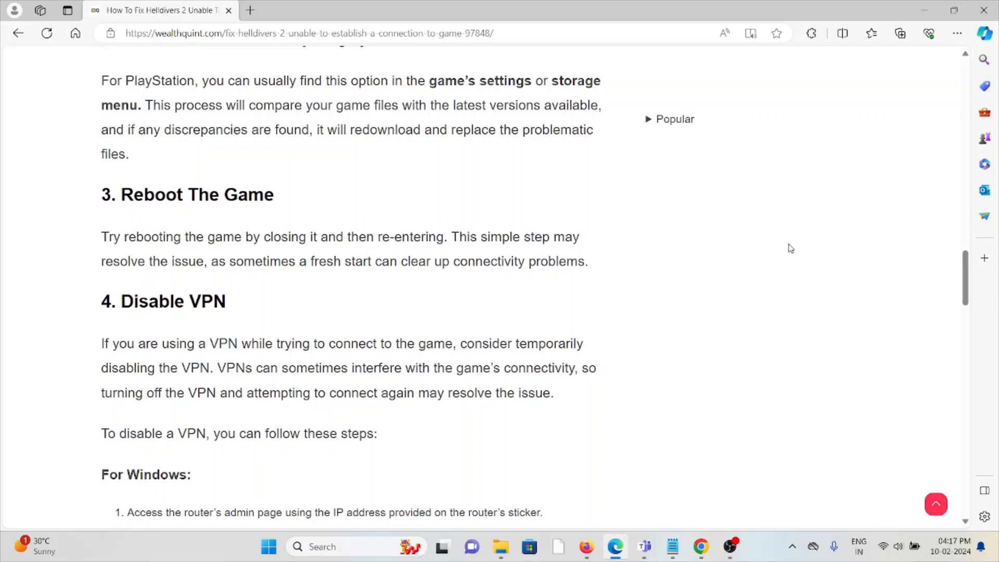
{"action": "mouse_move", "coordinate": [818, 233]}
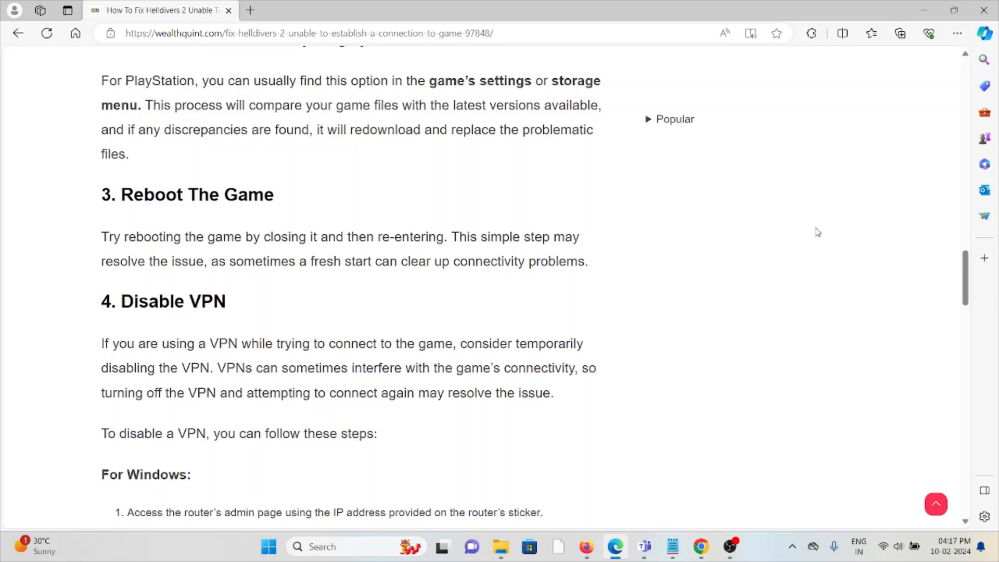
{"action": "mouse_move", "coordinate": [824, 229]}
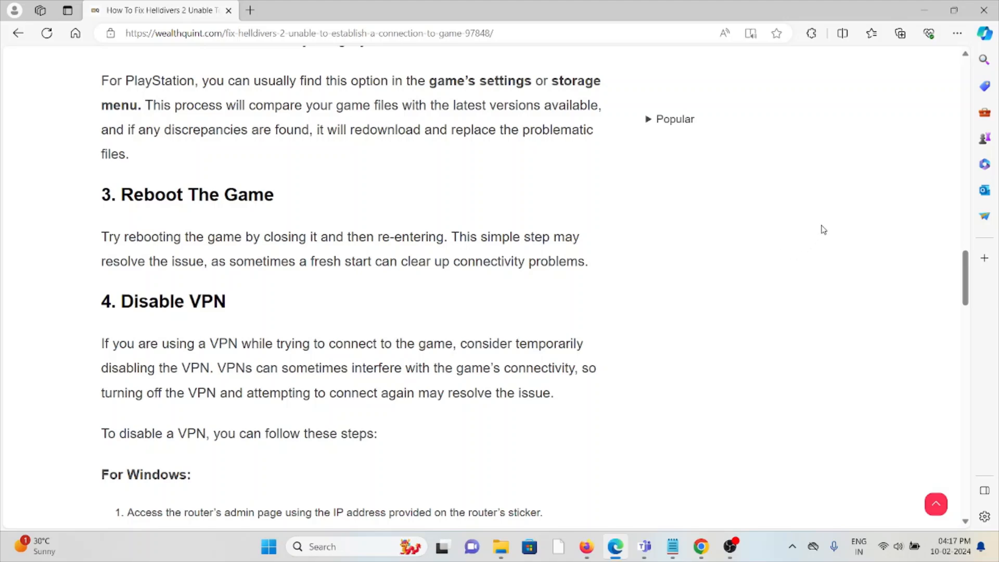
{"action": "mouse_move", "coordinate": [827, 229]}
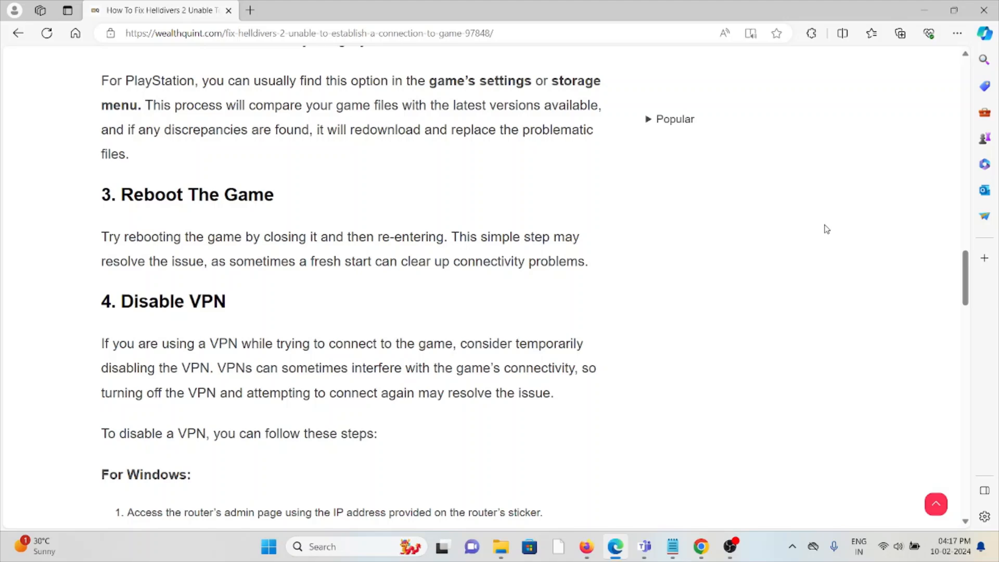
{"action": "mouse_move", "coordinate": [830, 230]}
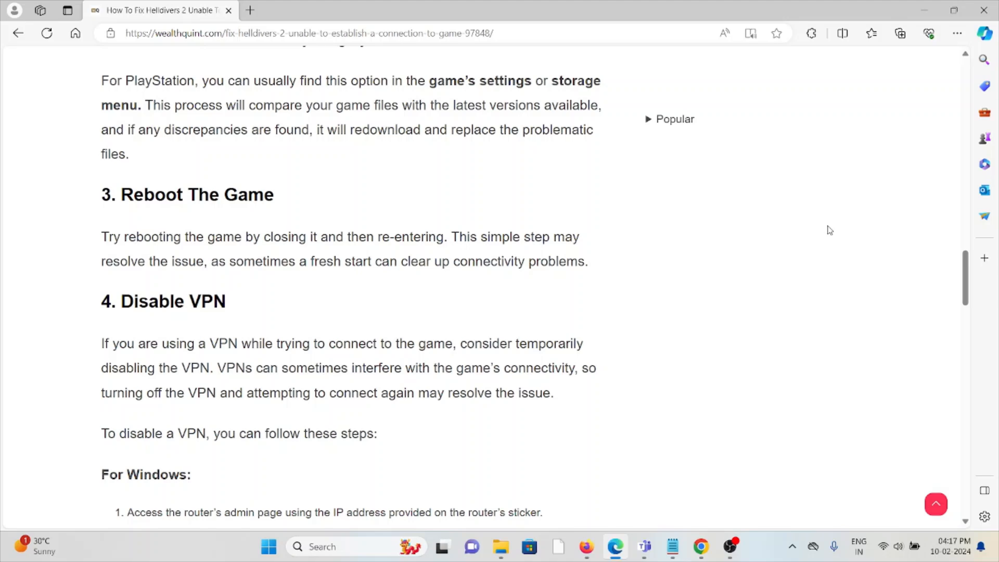
{"action": "scroll", "scroll_direction": "down", "scroll_amount": 3}
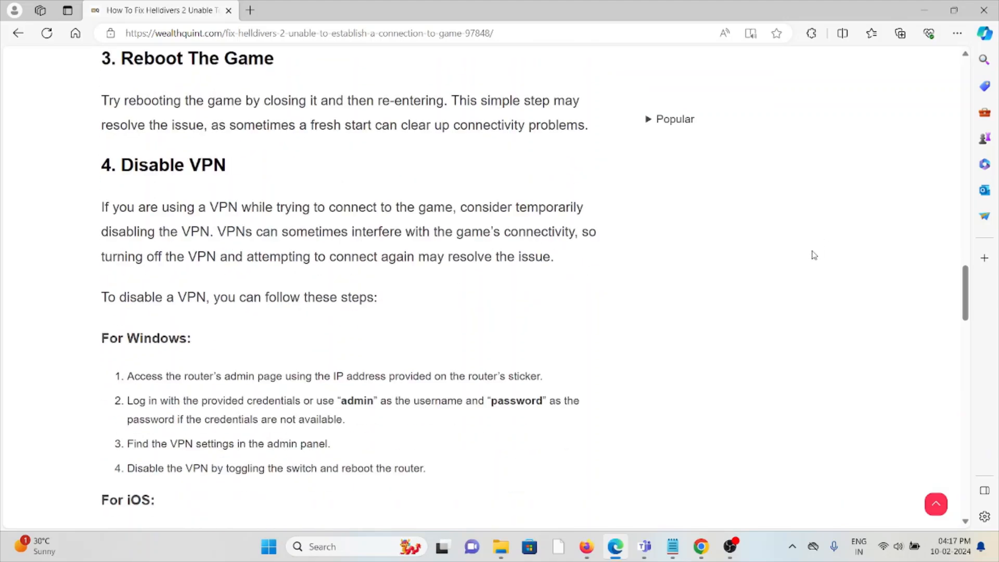
{"action": "scroll", "scroll_direction": "down", "scroll_amount": 3}
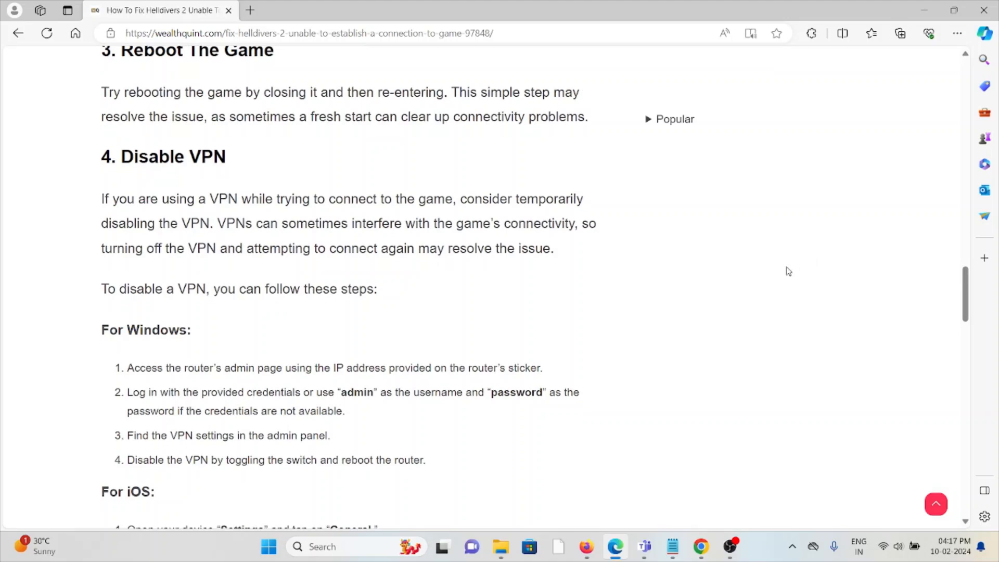
{"action": "mouse_move", "coordinate": [778, 294]}
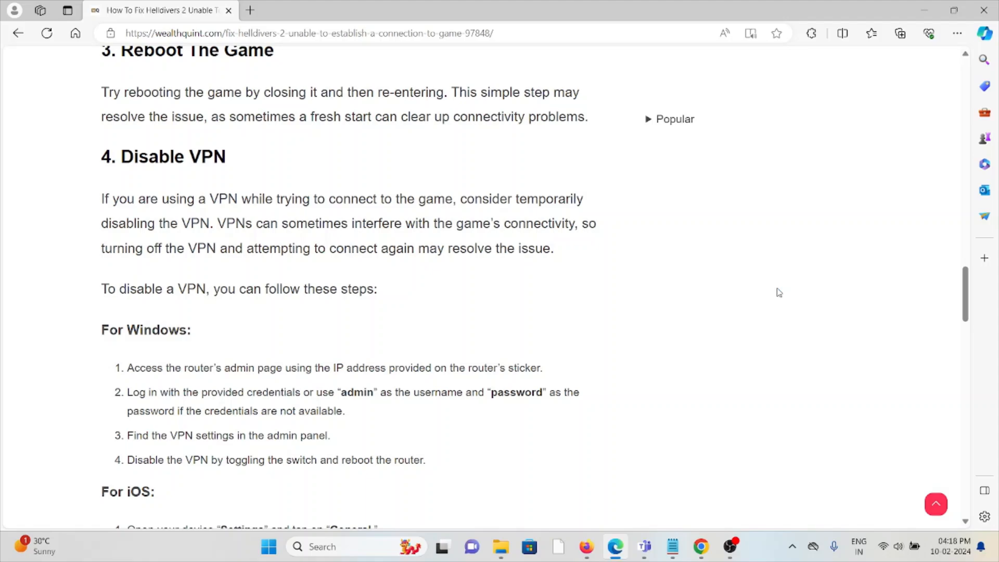
{"action": "scroll", "scroll_direction": "down", "scroll_amount": 3}
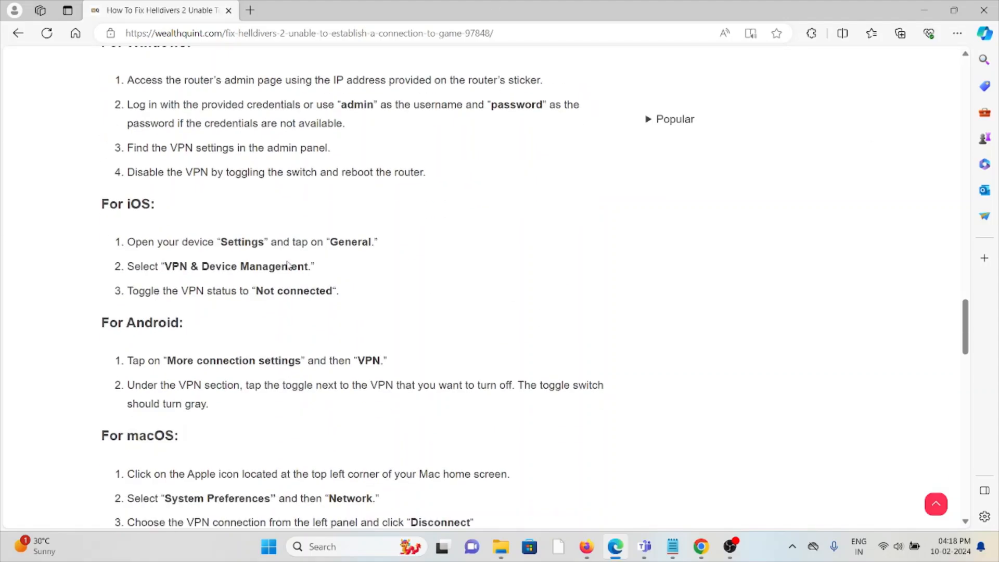
{"action": "scroll", "scroll_direction": "down", "scroll_amount": 3}
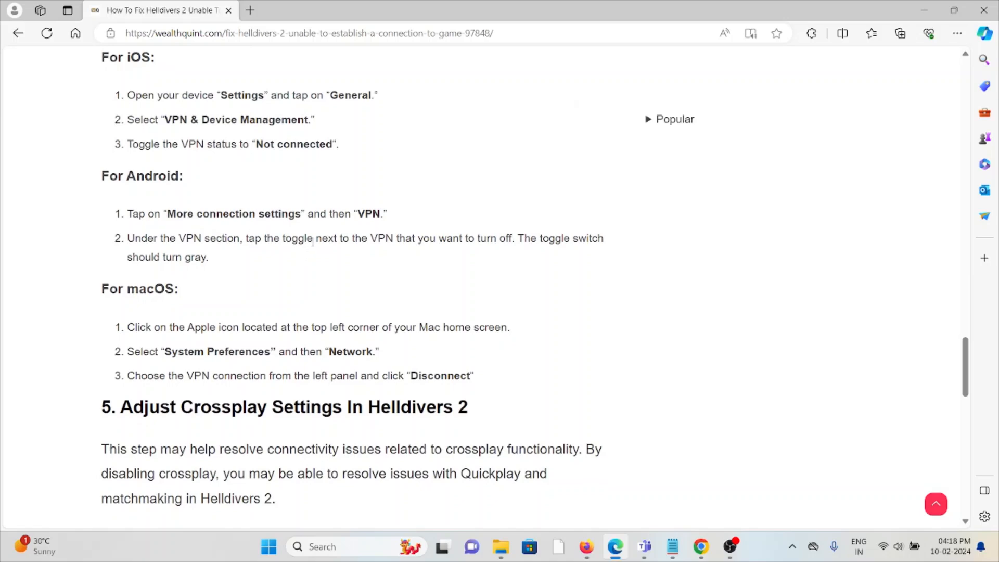
{"action": "scroll", "scroll_direction": "down", "scroll_amount": 3}
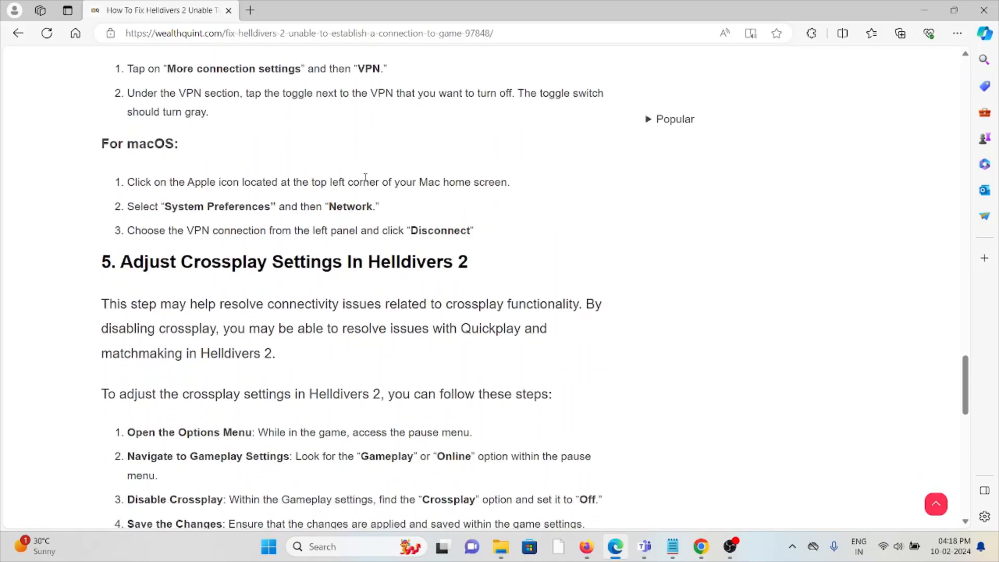
{"action": "scroll", "scroll_direction": "down", "scroll_amount": 3}
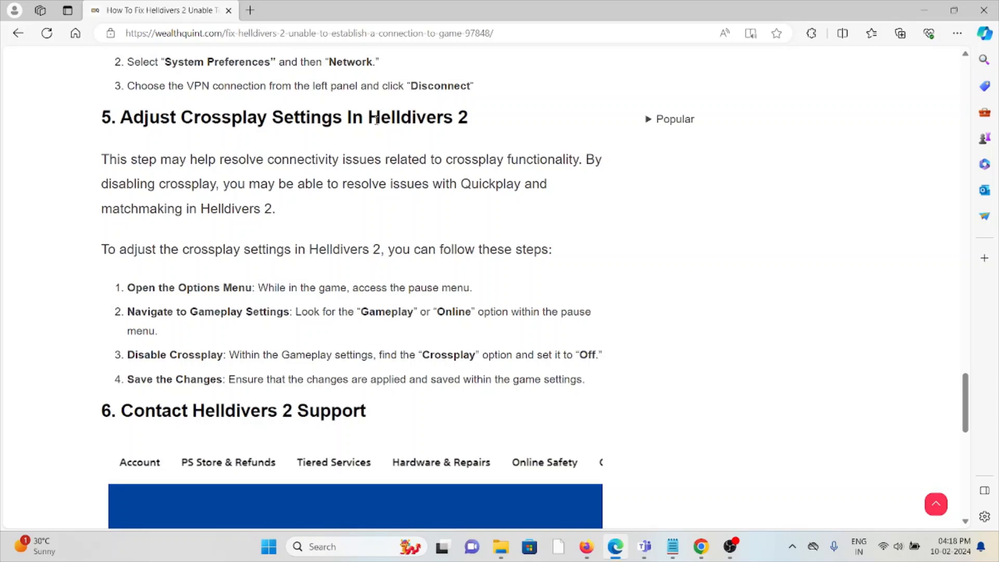
{"action": "mouse_move", "coordinate": [366, 135]}
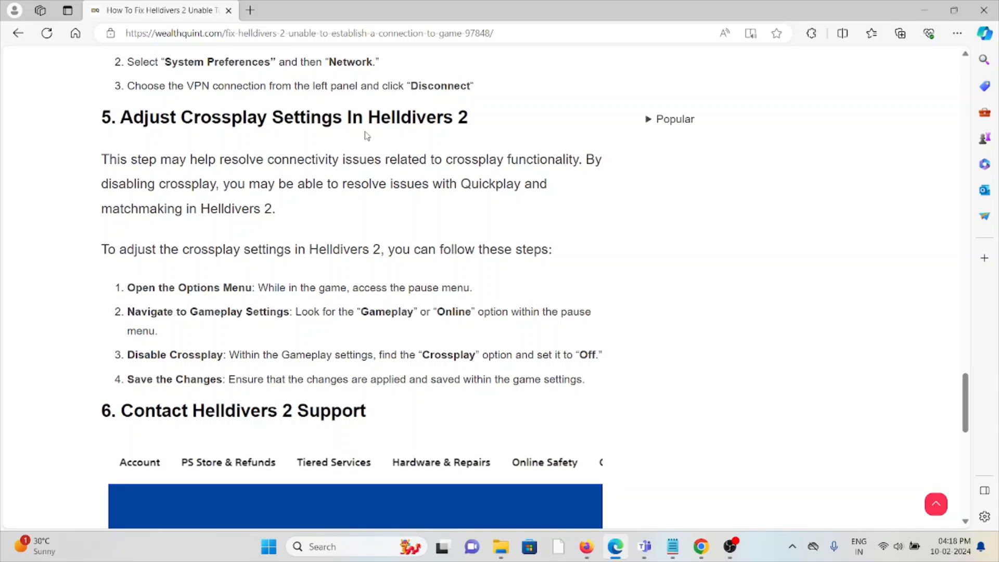
{"action": "mouse_move", "coordinate": [359, 184]}
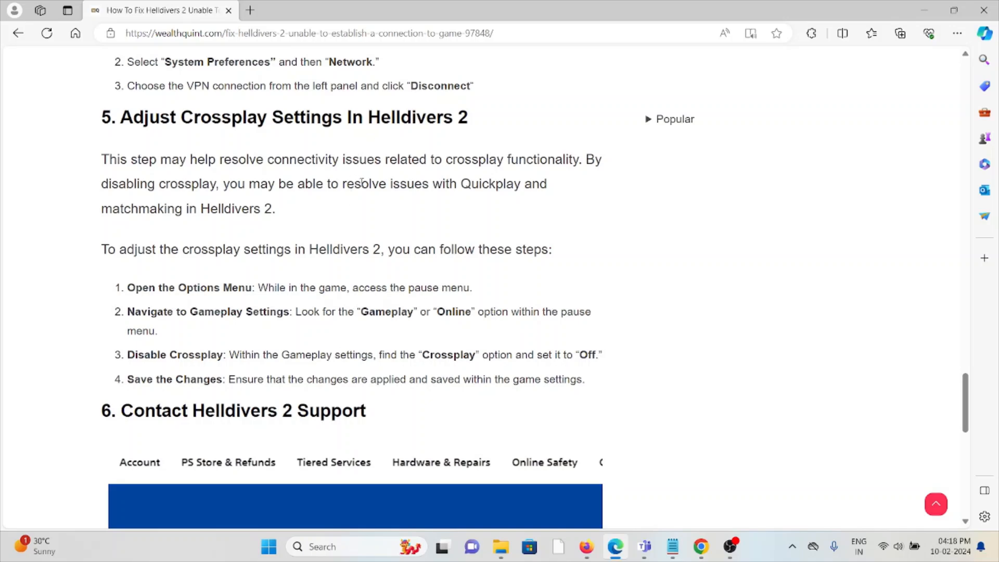
{"action": "mouse_move", "coordinate": [498, 221]}
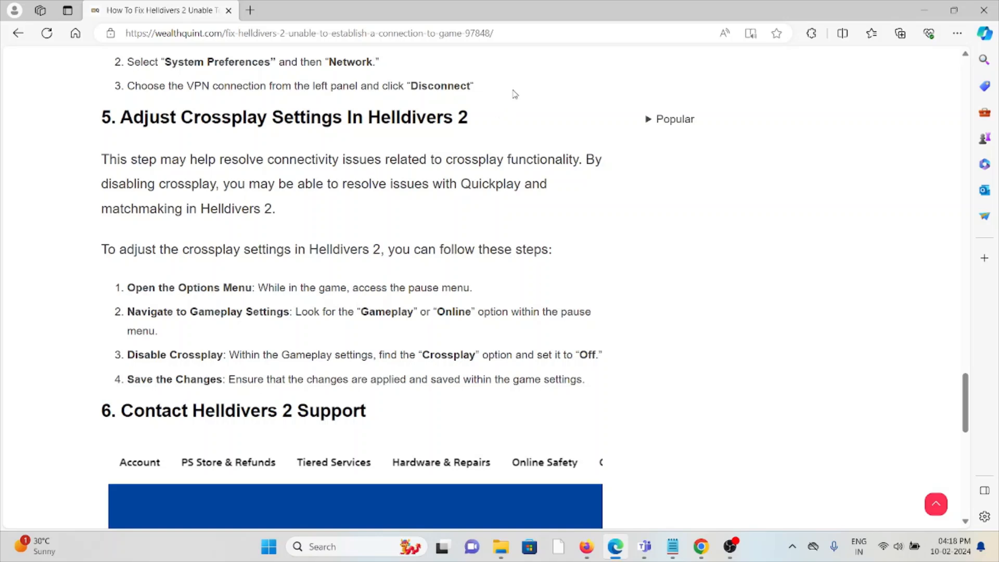
{"action": "scroll", "scroll_direction": "down", "scroll_amount": 3}
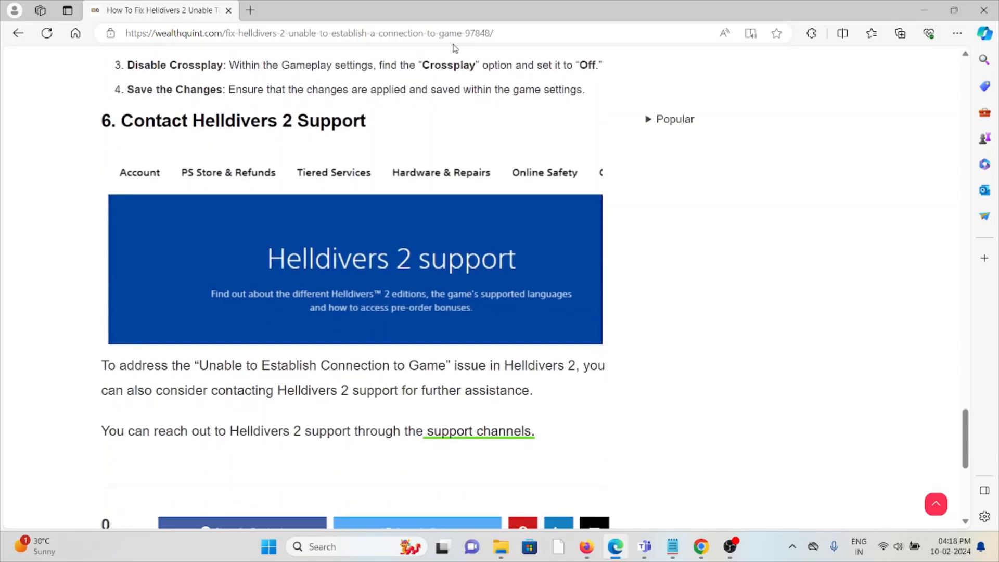
{"action": "mouse_move", "coordinate": [393, 298]}
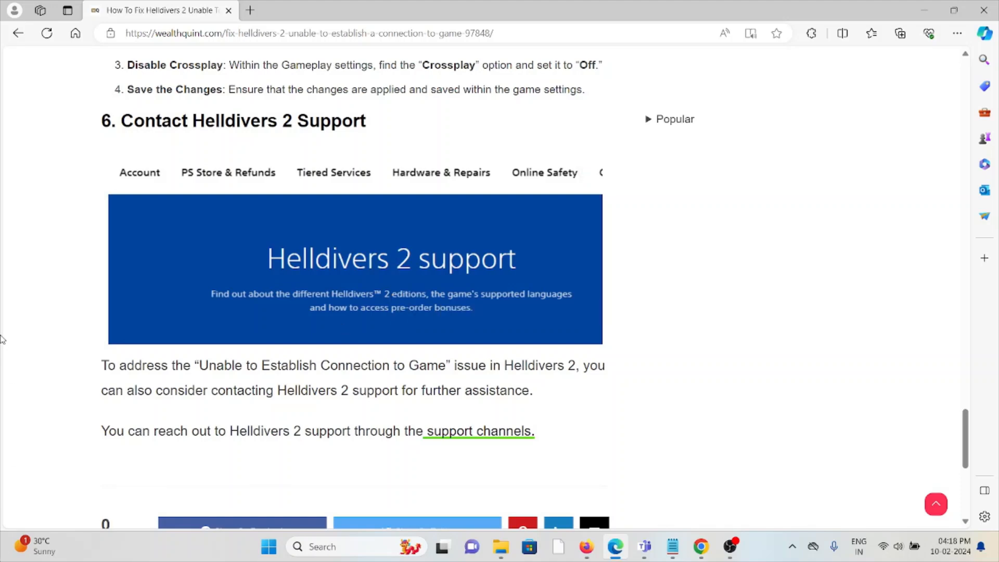
{"action": "mouse_move", "coordinate": [9, 351]}
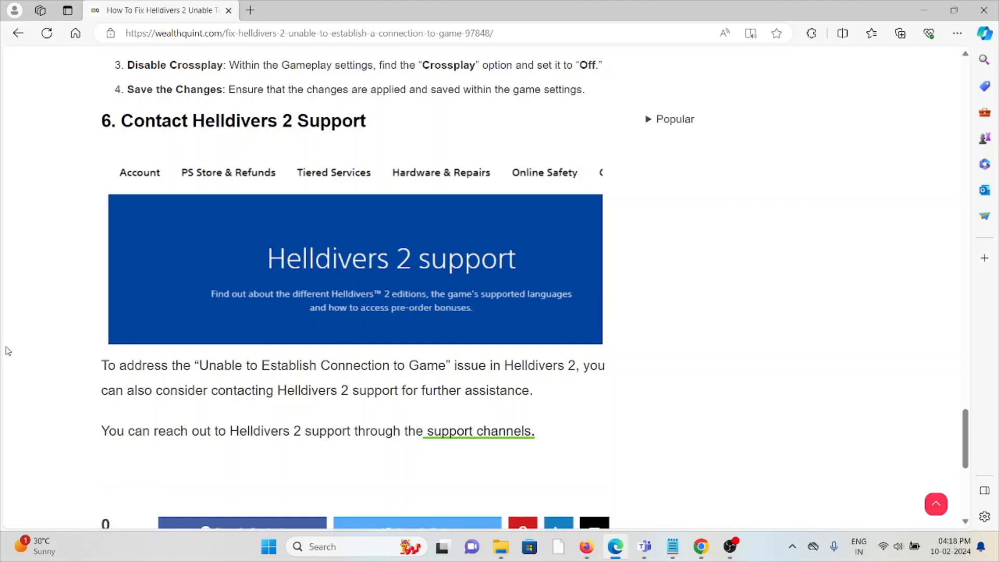
{"action": "mouse_move", "coordinate": [825, 440]}
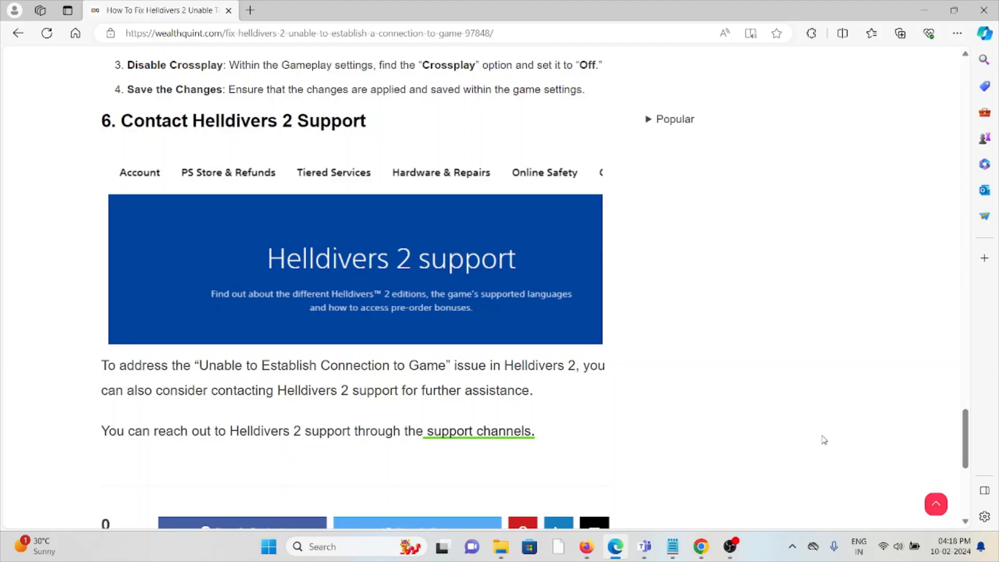
{"action": "scroll", "scroll_direction": "down", "scroll_amount": 3}
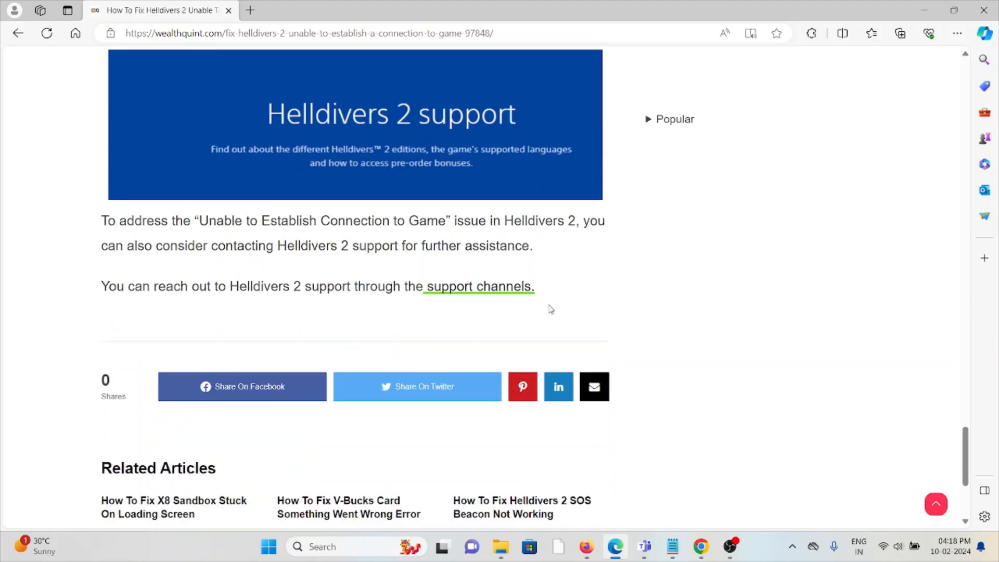
{"action": "scroll", "scroll_direction": "up", "scroll_amount": 3}
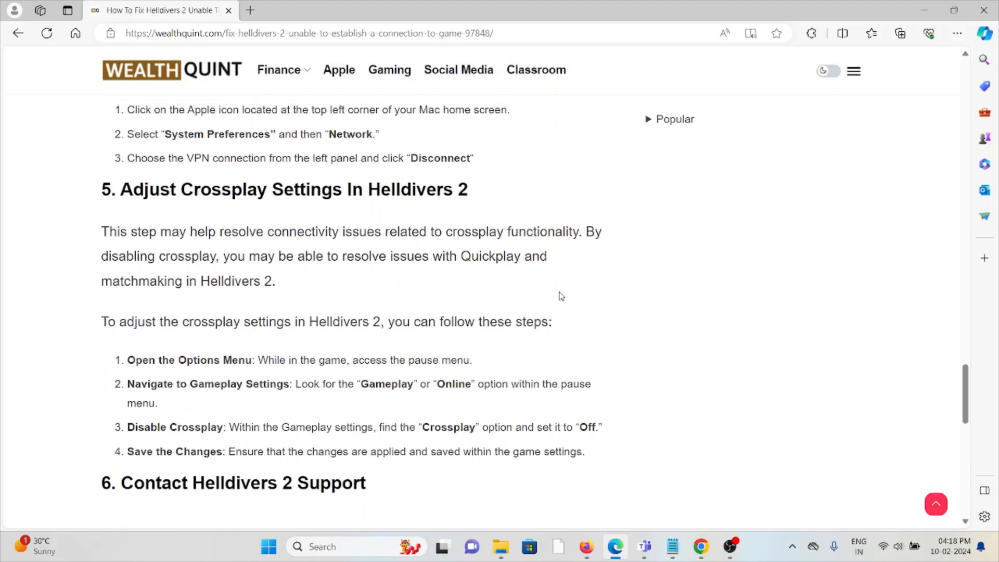
{"action": "scroll", "scroll_direction": "down", "scroll_amount": 3}
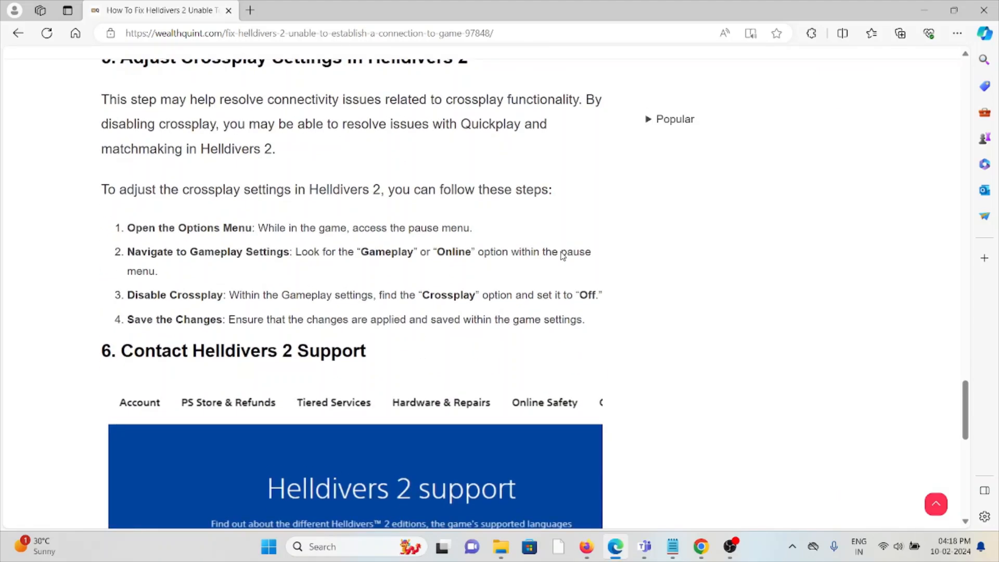
{"action": "scroll", "scroll_direction": "down", "scroll_amount": 3}
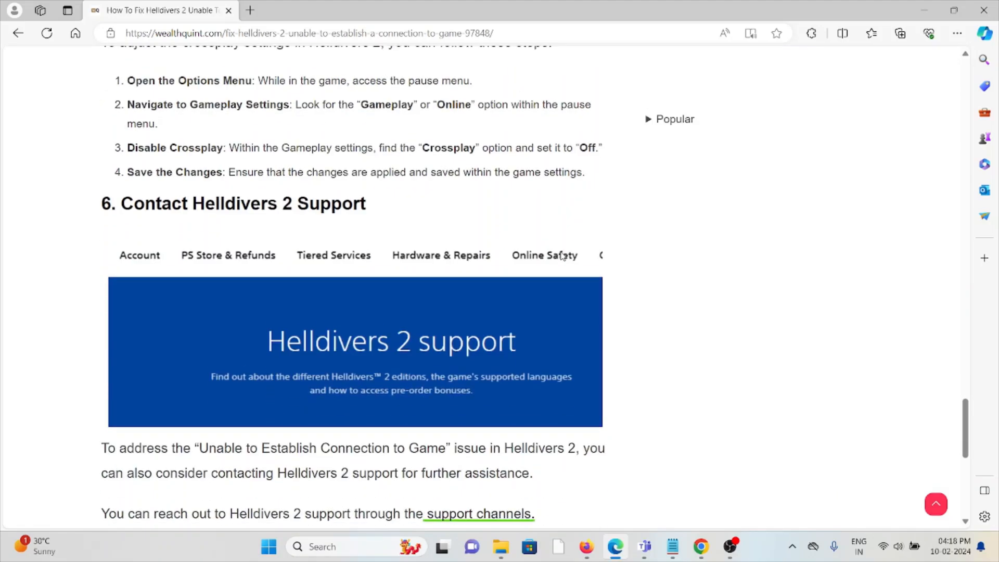
{"action": "scroll", "scroll_direction": "down", "scroll_amount": 3}
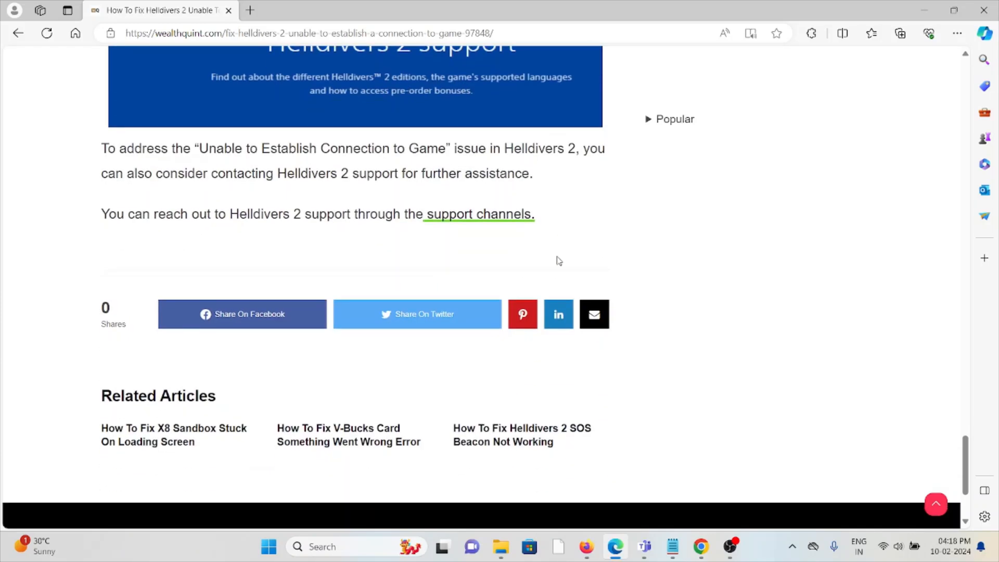
{"action": "scroll", "scroll_direction": "up", "scroll_amount": 3}
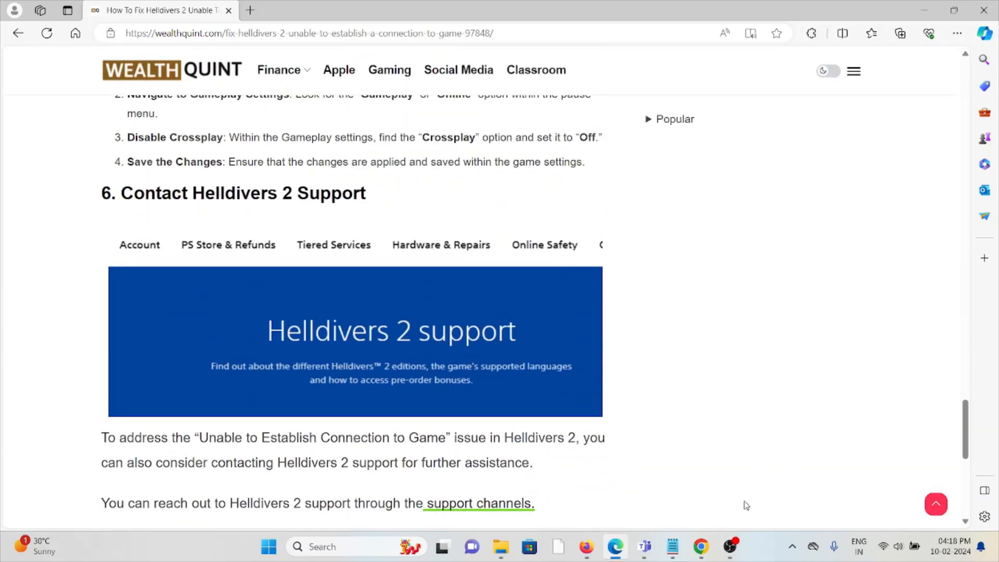